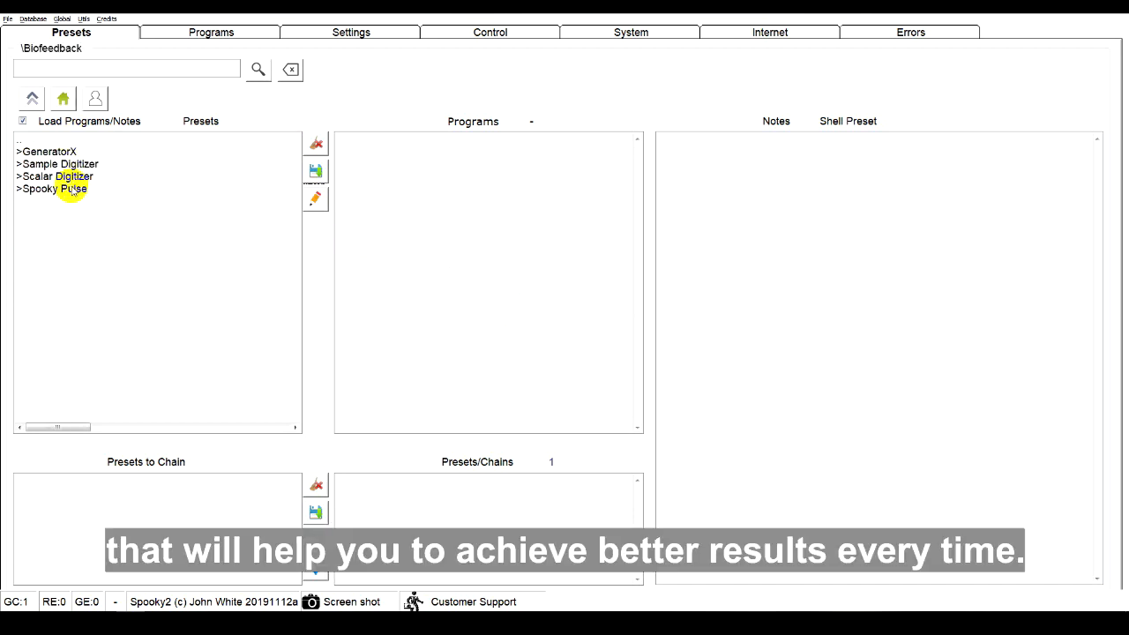
# Step: Load the Grade Program Shell (C)(R) - EV preset from Spooky Pulse and go to Programs
pyautogui.doubleClick(49, 187)
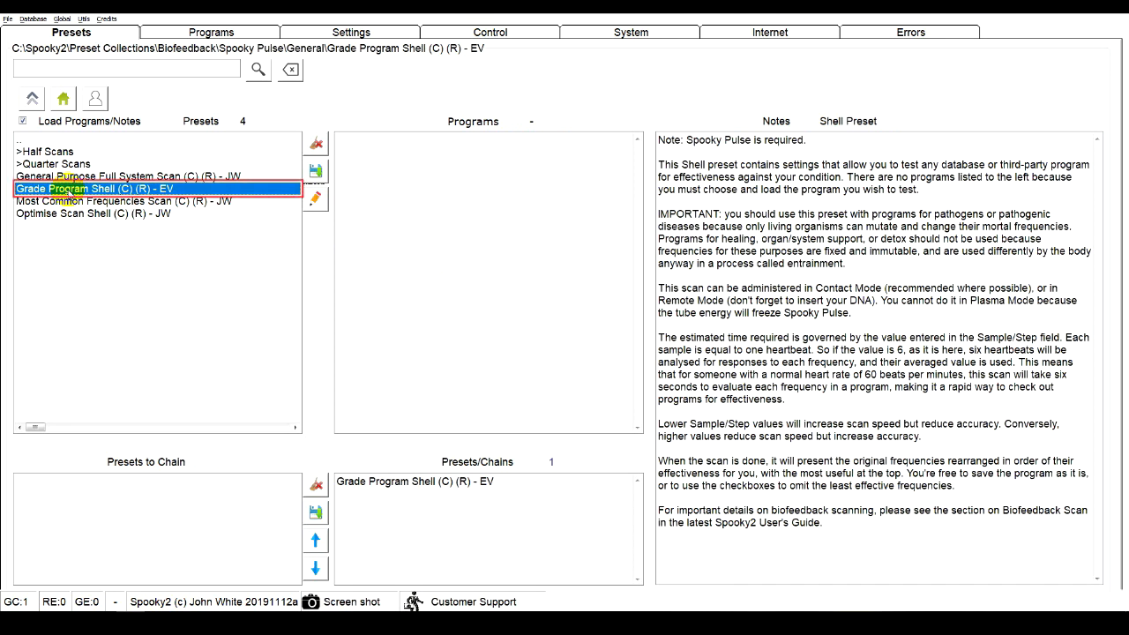
pyautogui.click(212, 32)
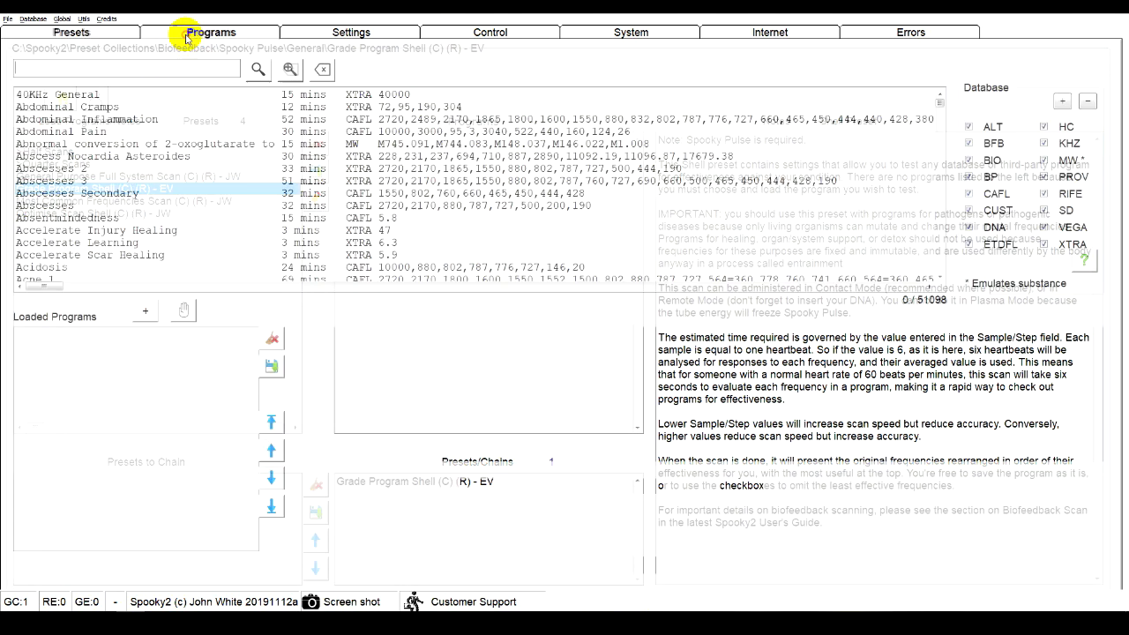
# Step: Search 'cold', load the Cold 1, Cold 2 and Cold 3 programs, then go to Control
pyautogui.click(212, 32)
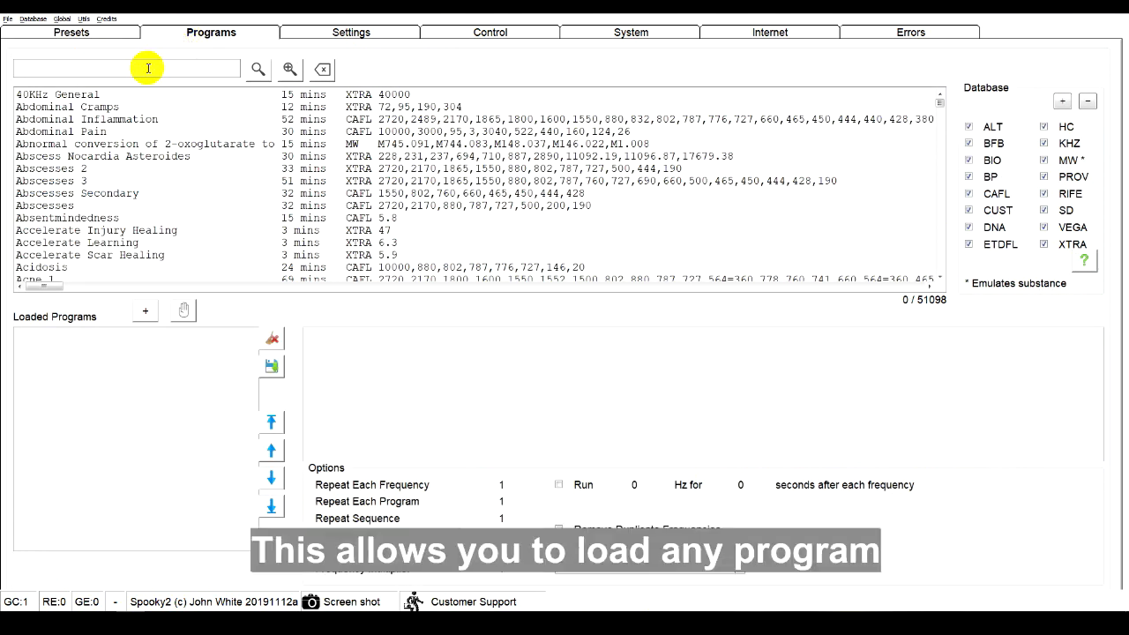
pyautogui.write('cold')
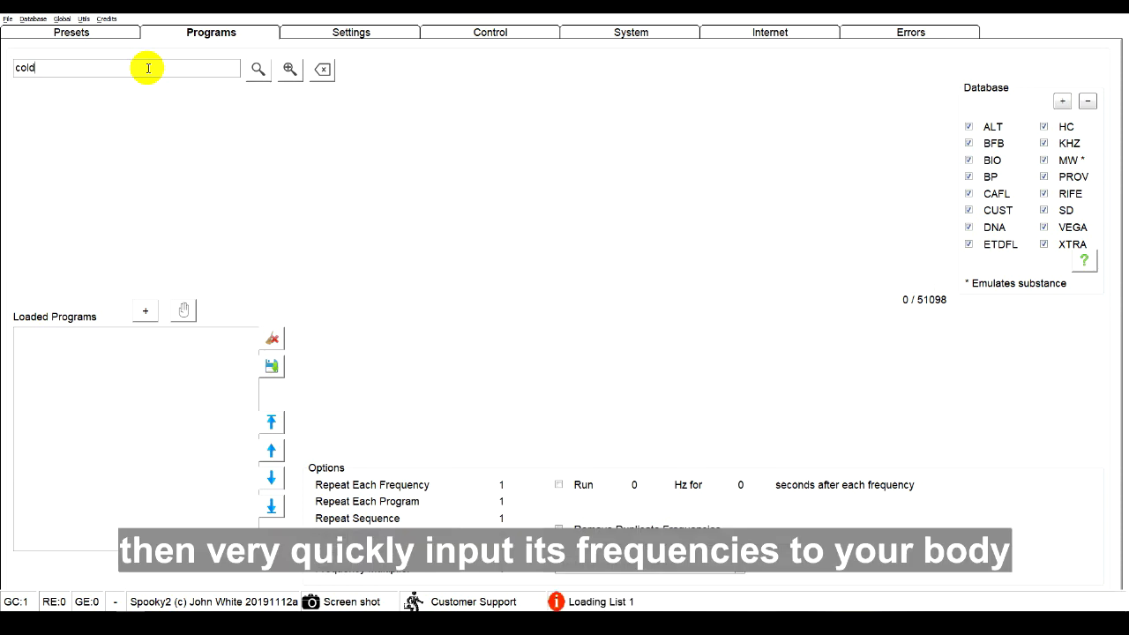
pyautogui.click(258, 69)
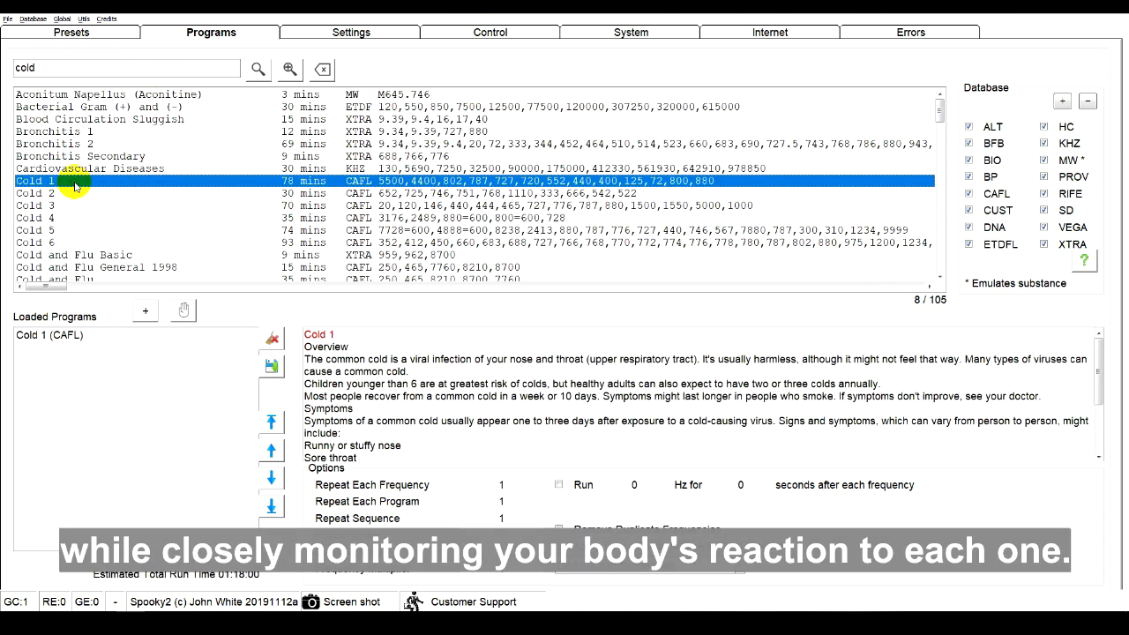
pyautogui.doubleClick(39, 205)
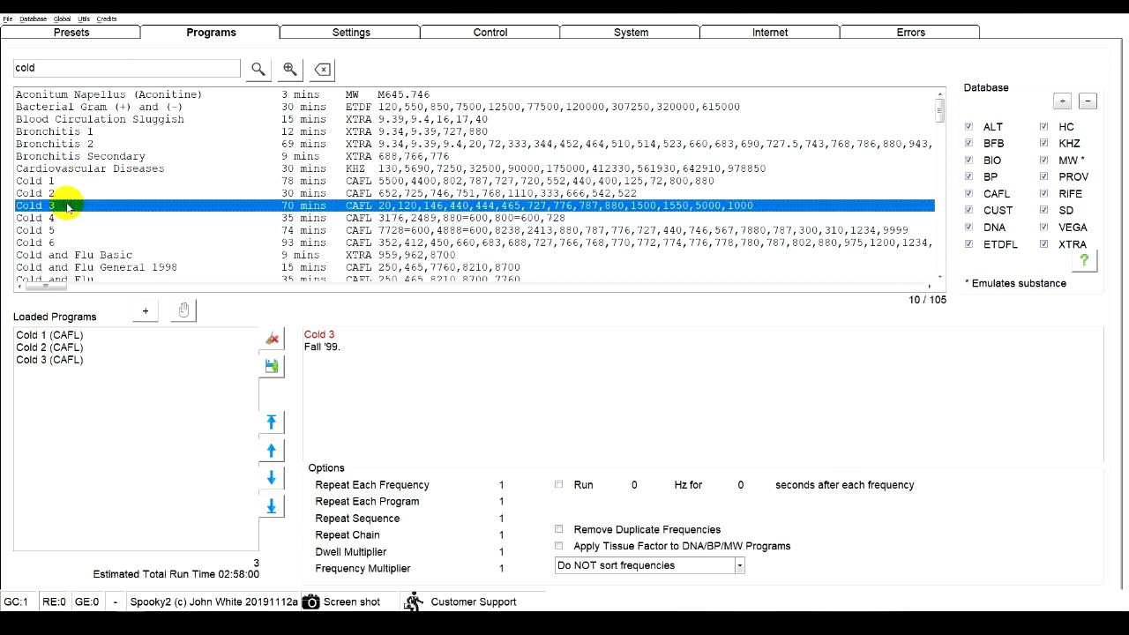
pyautogui.click(490, 32)
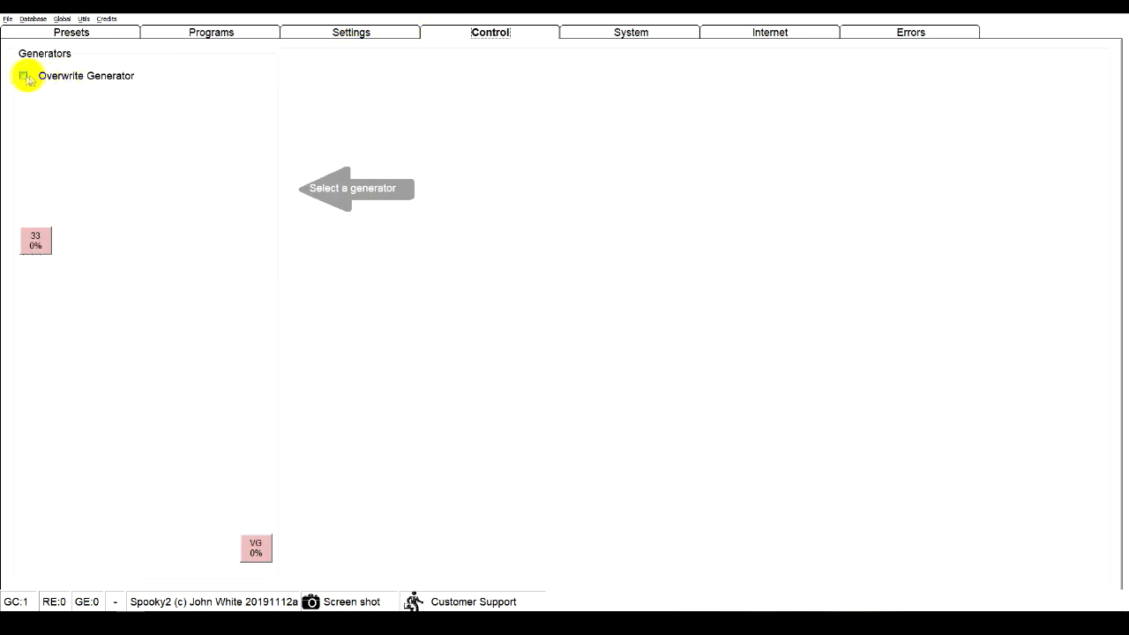
# Step: Overwrite generator 33 with the Cold preset, start it and run the biofeedback scan
pyautogui.click(23, 74)
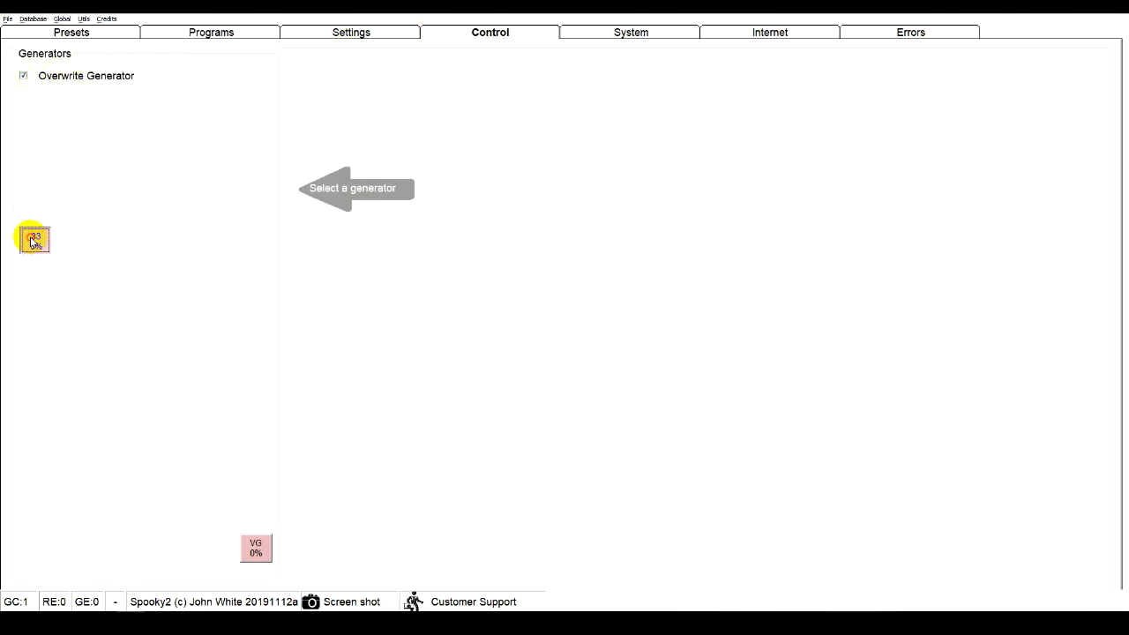
pyautogui.click(33, 238)
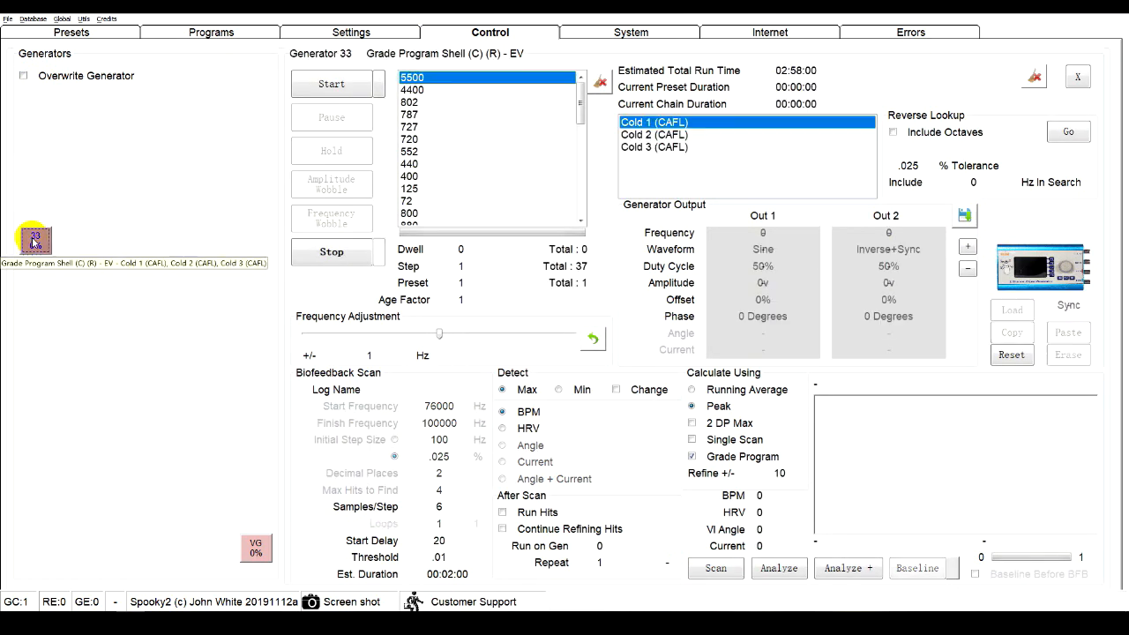
pyautogui.click(714, 568)
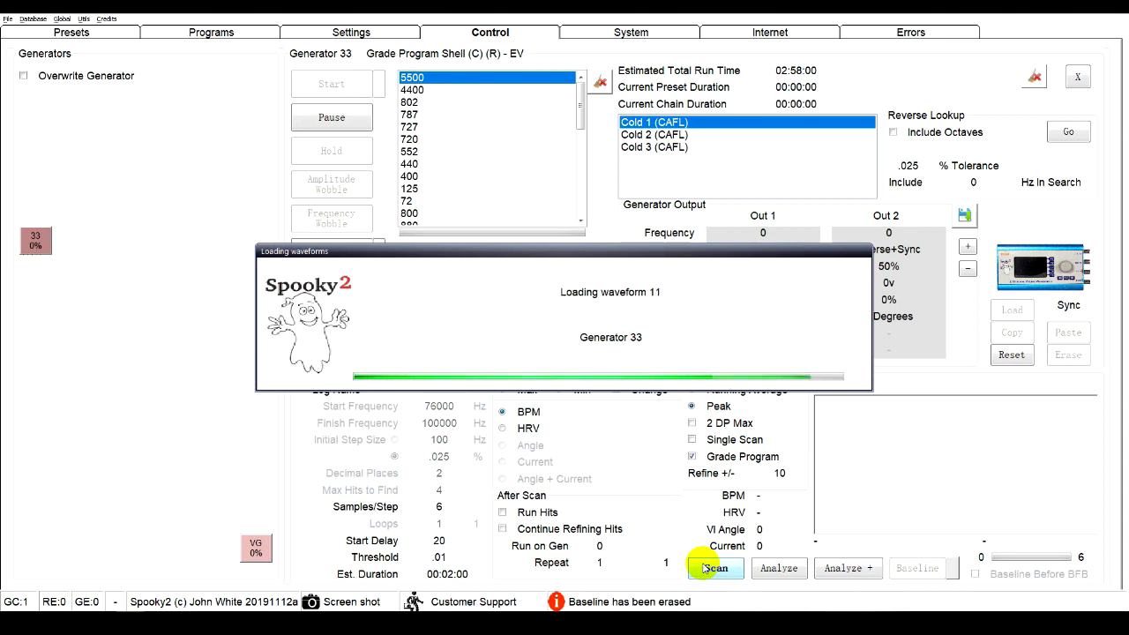
pyautogui.click(717, 568)
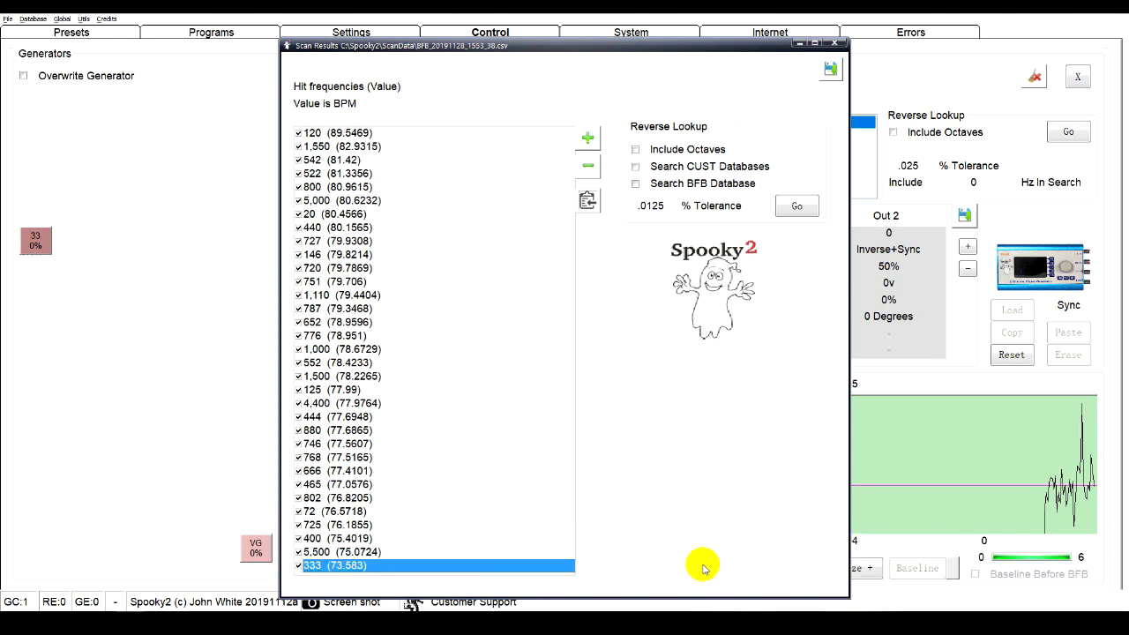
# Step: Keep only the top ten hit frequencies and create a program from them
pyautogui.click(586, 166)
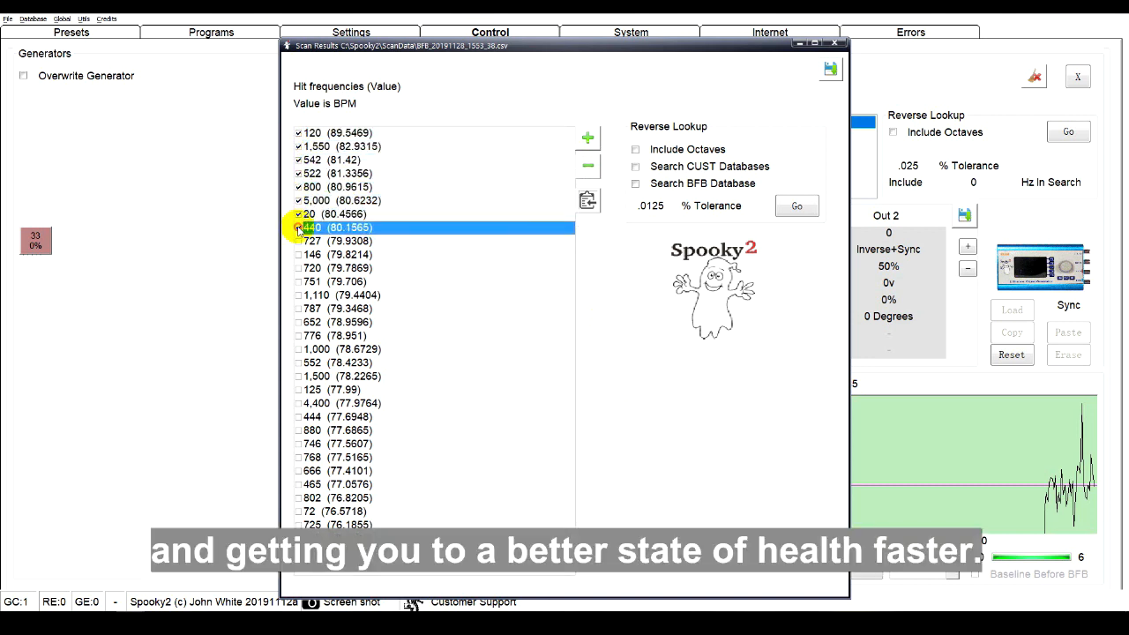
pyautogui.click(353, 254)
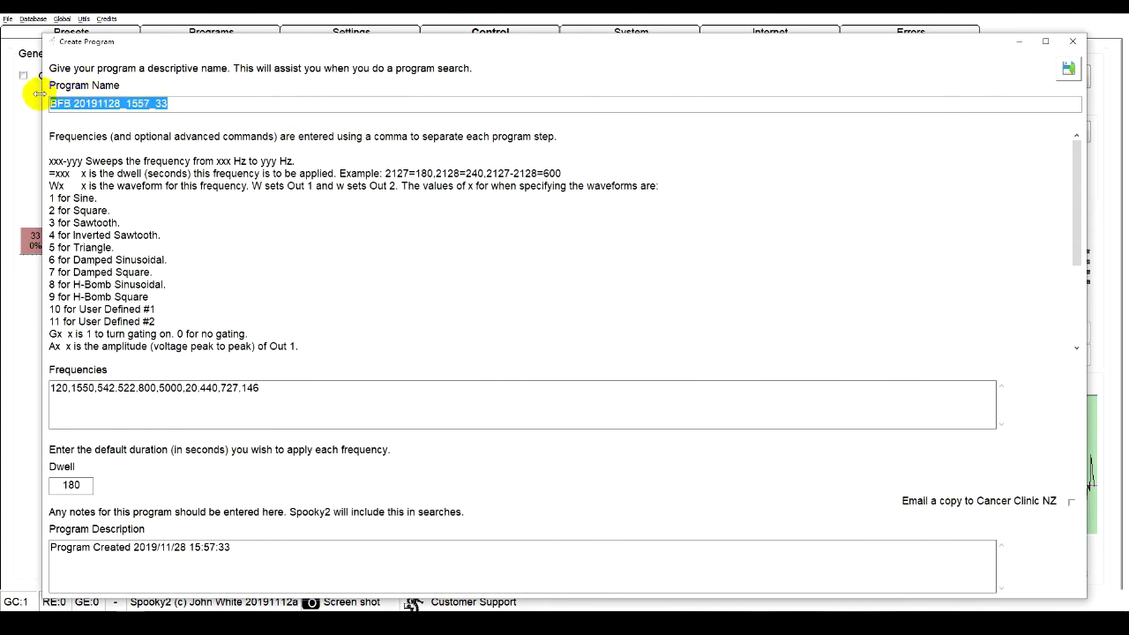
# Step: Name the program 'Jack Cold Grade Scan', save it and return to Presets
pyautogui.write('Jac')
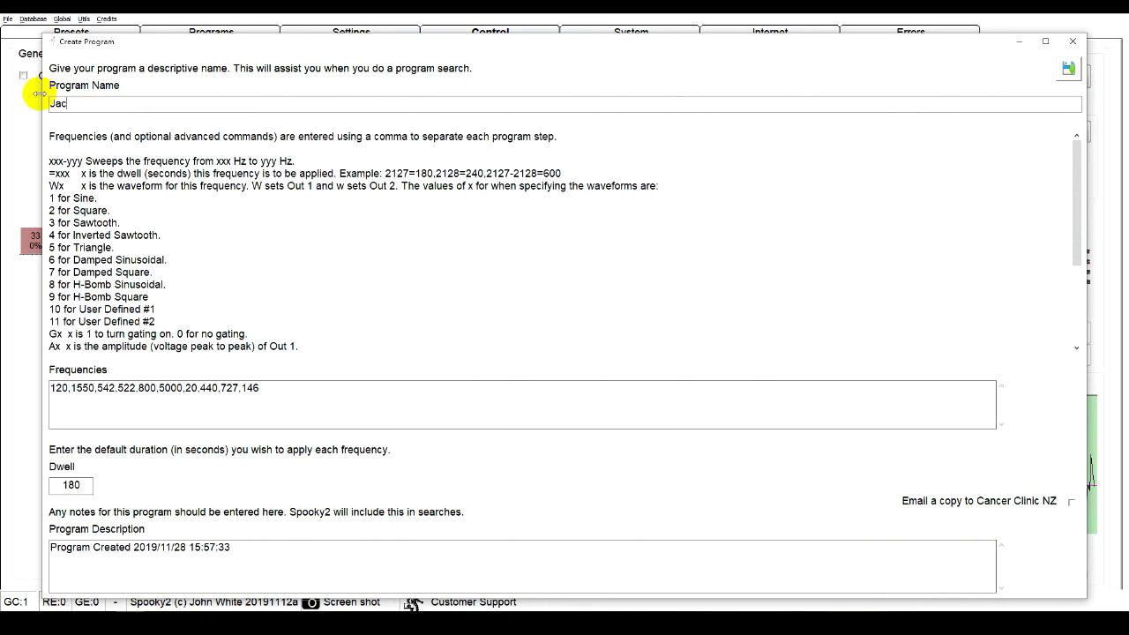
pyautogui.write('k Cold')
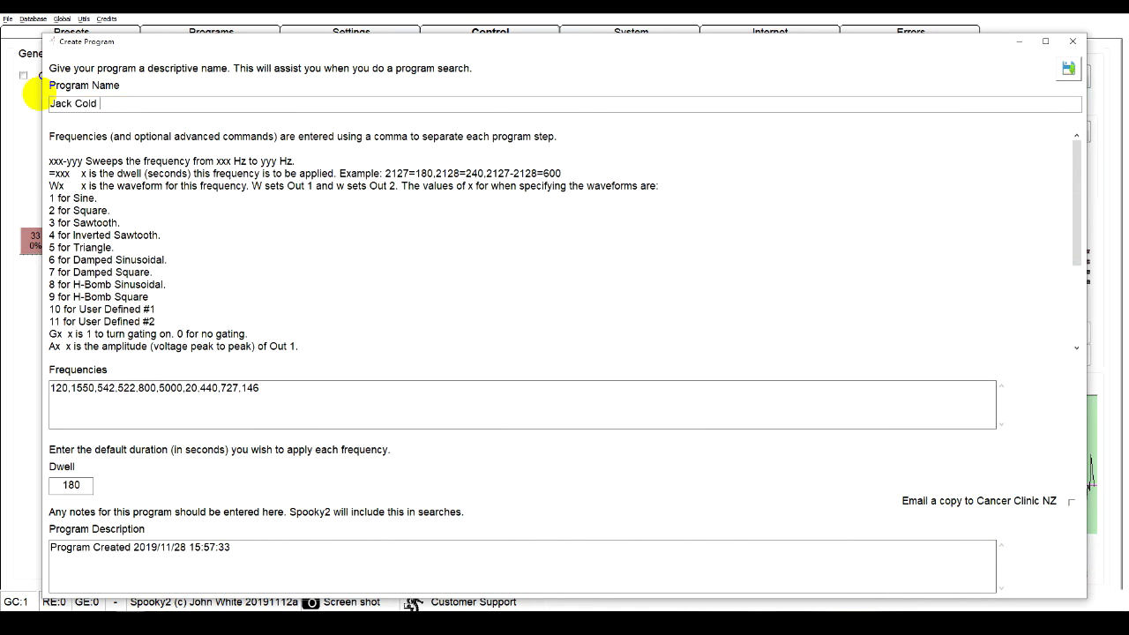
pyautogui.write('Grade')
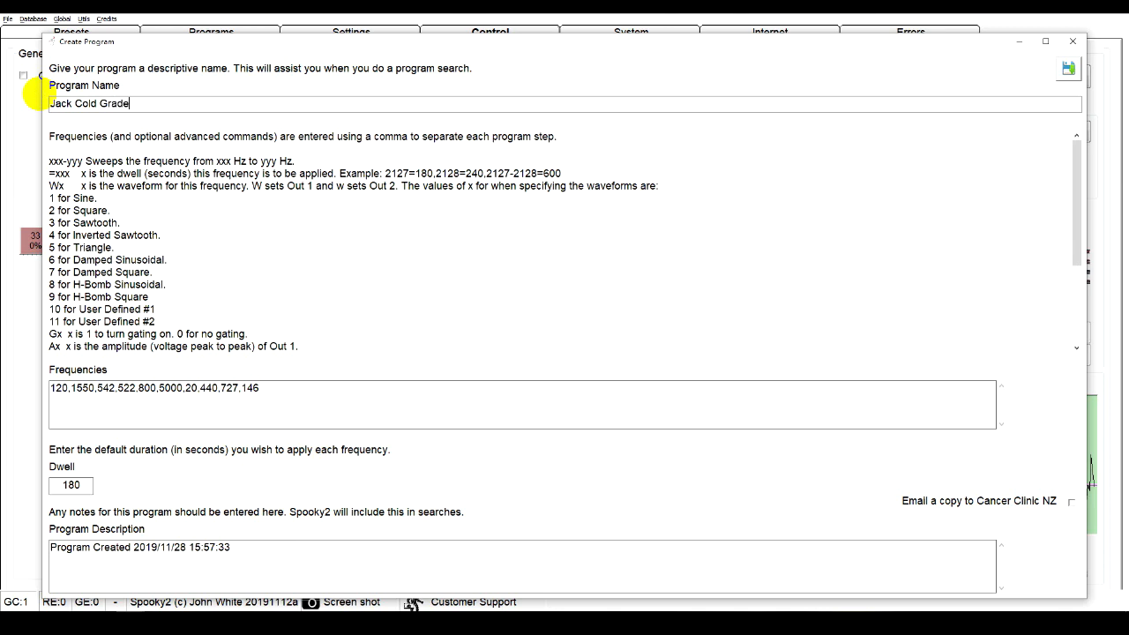
pyautogui.write('Scan')
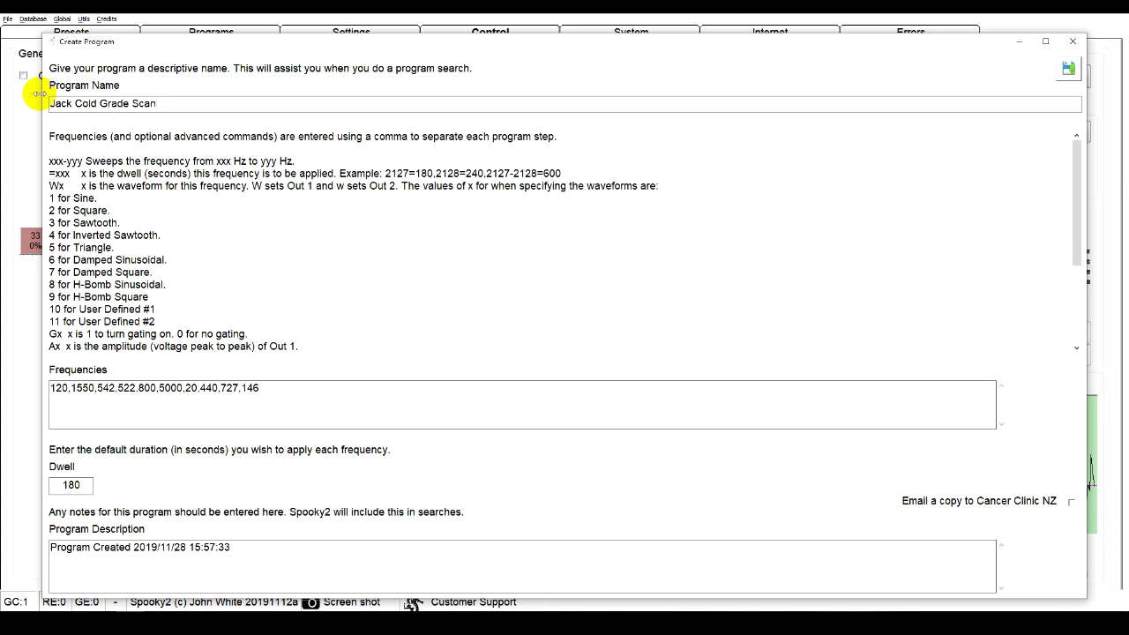
pyautogui.click(1067, 69)
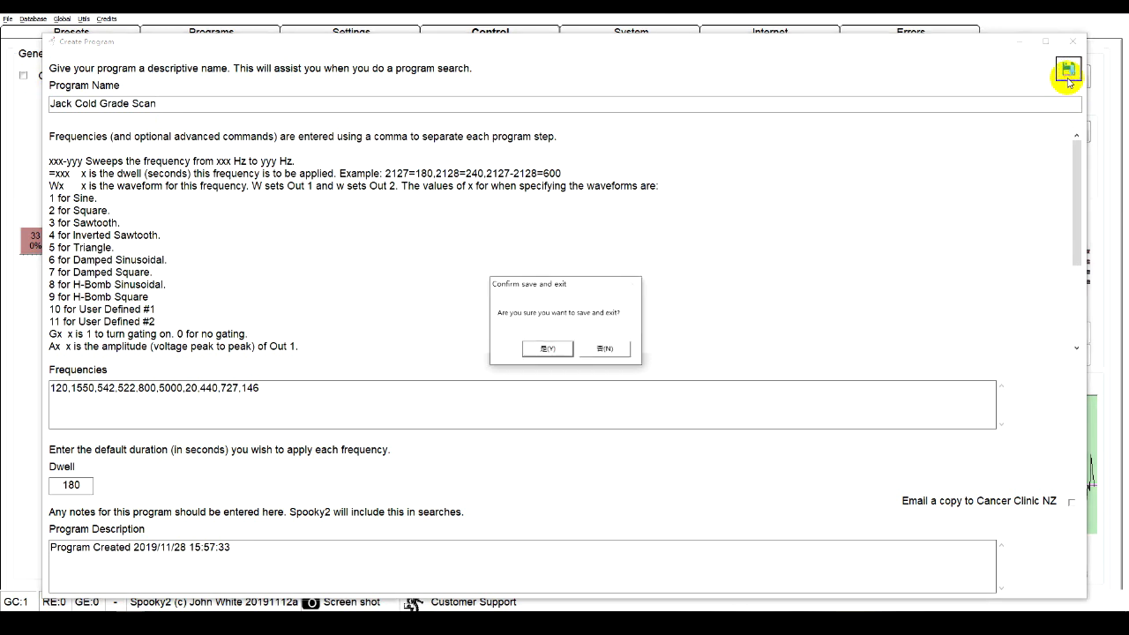
pyautogui.click(547, 347)
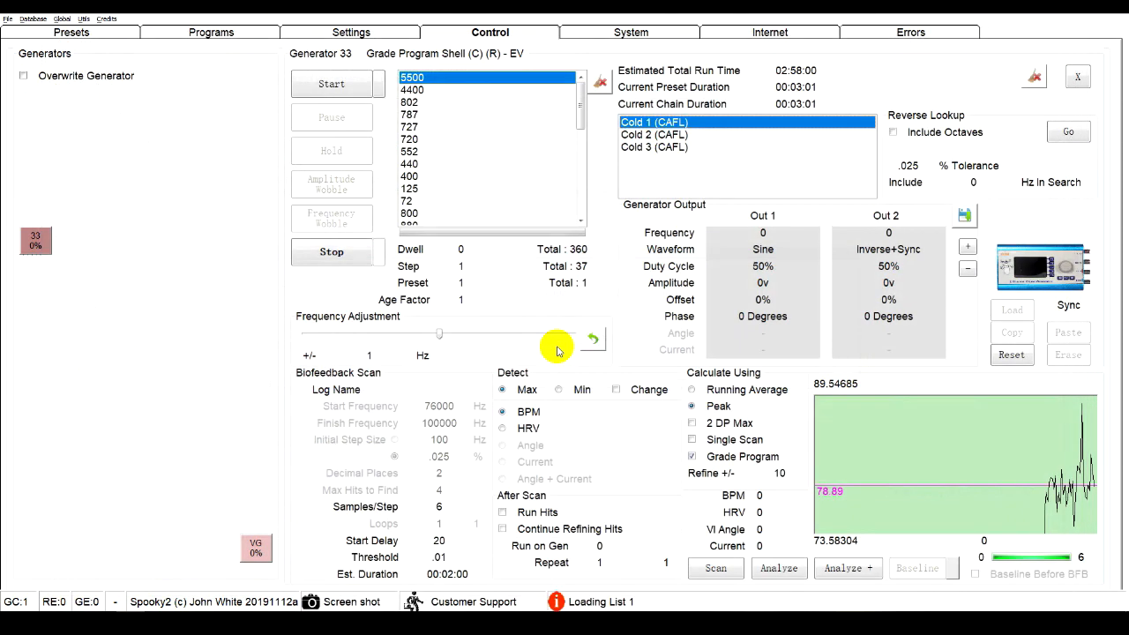
pyautogui.click(70, 32)
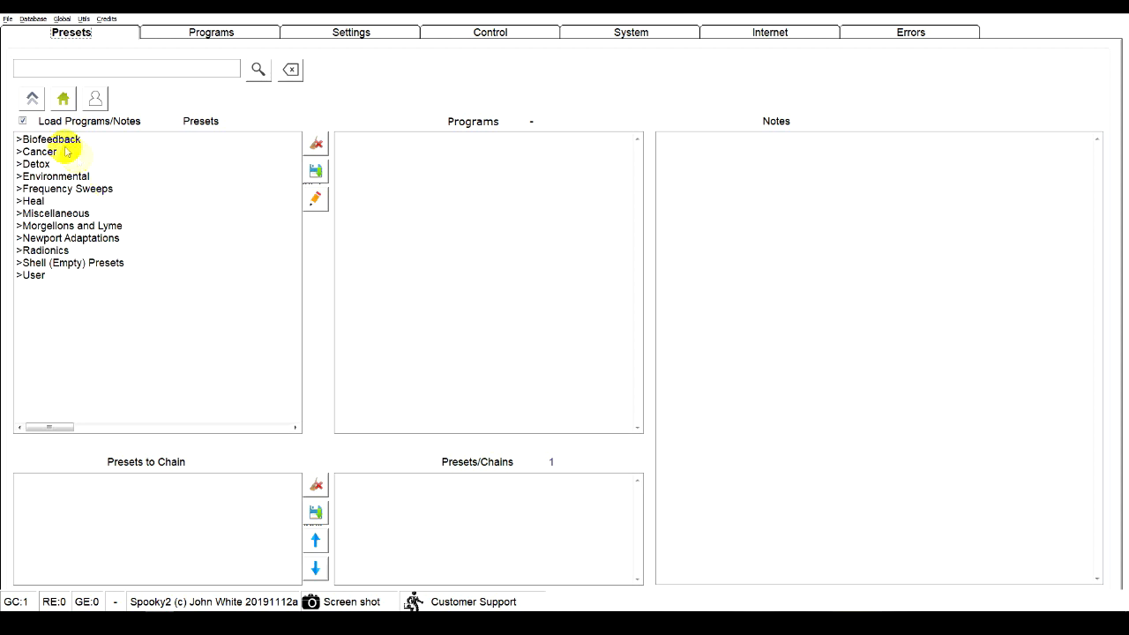
# Step: Load the Optimise Scan Shell (C)(R) - JW preset from Biofeedback > Spooky Pulse, then go to Programs
pyautogui.doubleClick(49, 138)
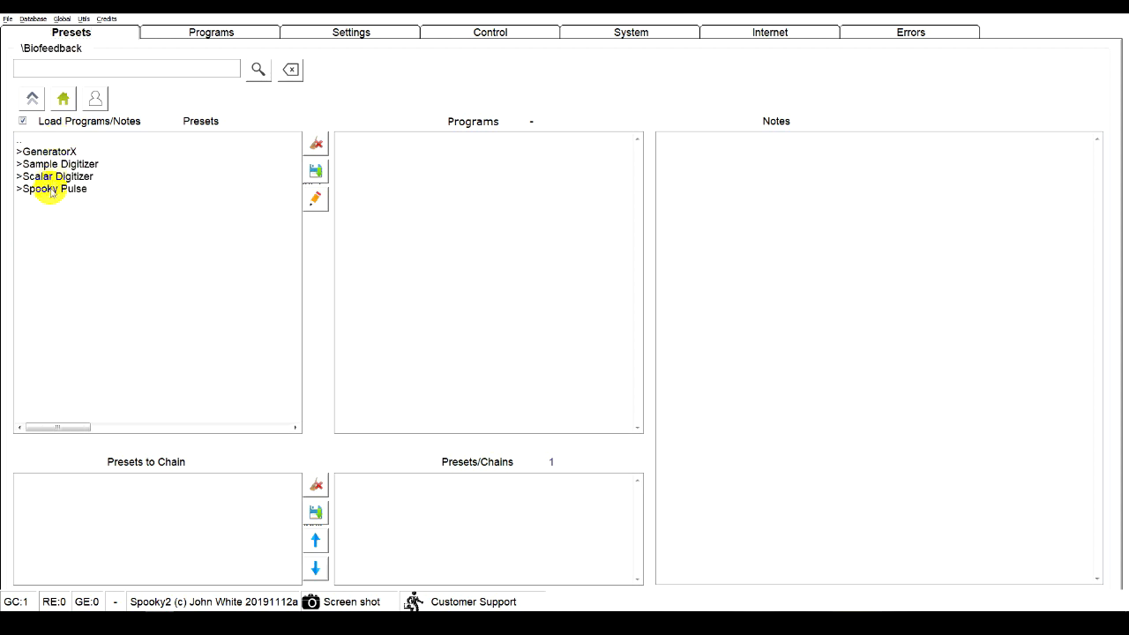
pyautogui.doubleClick(50, 187)
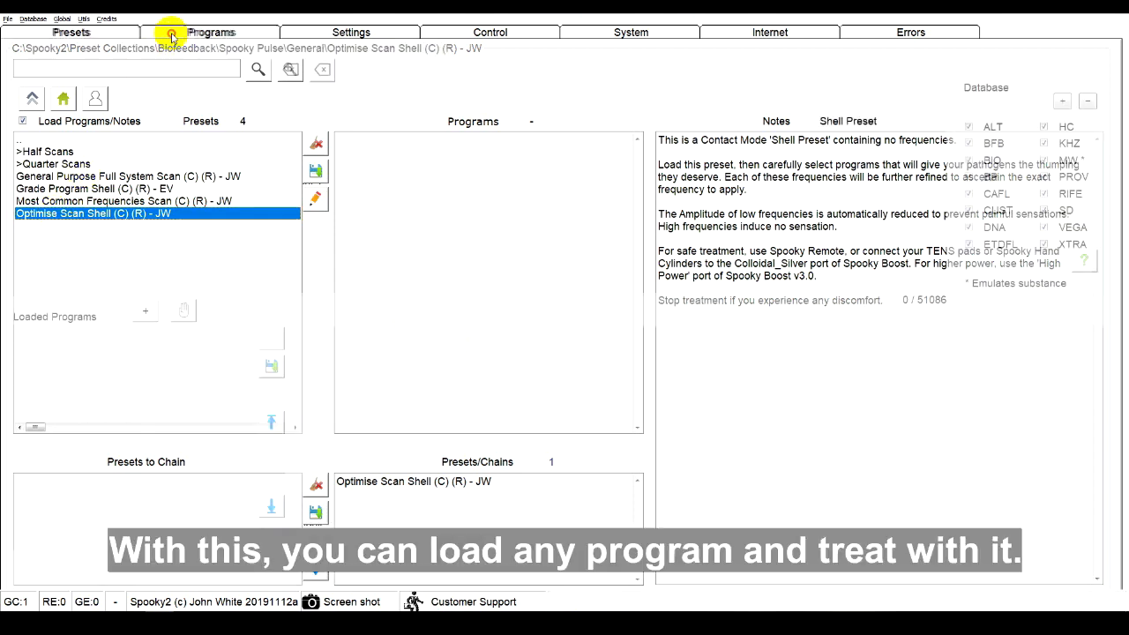
pyautogui.click(210, 32)
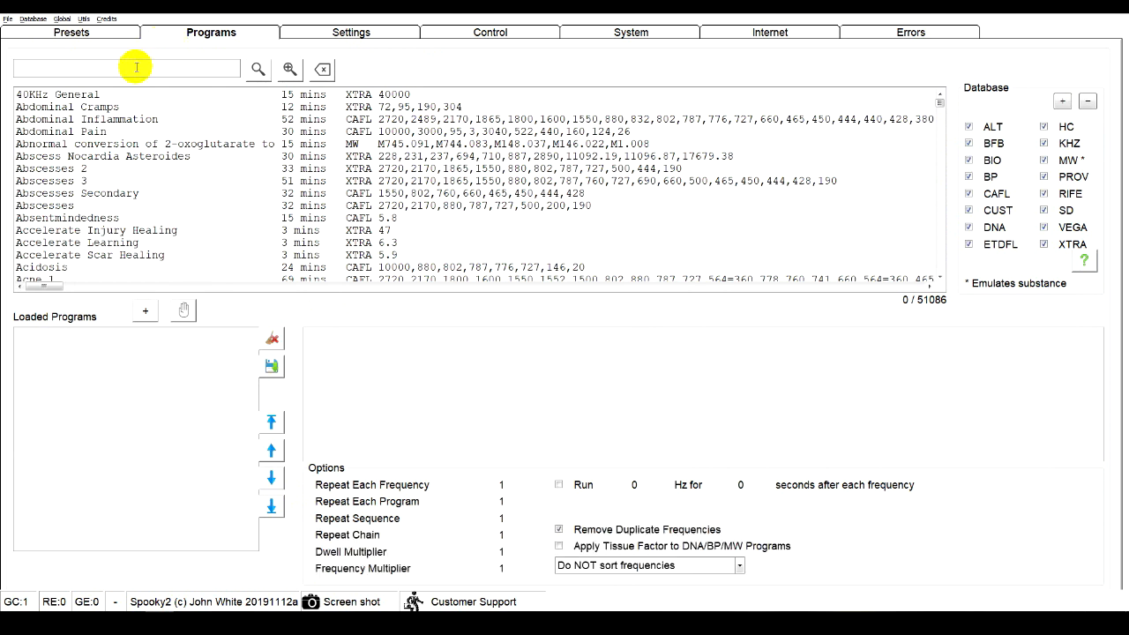
# Step: Search 'COLD', load Cold and Flu Basic (XTRA), then go to Control
pyautogui.write('COLD')
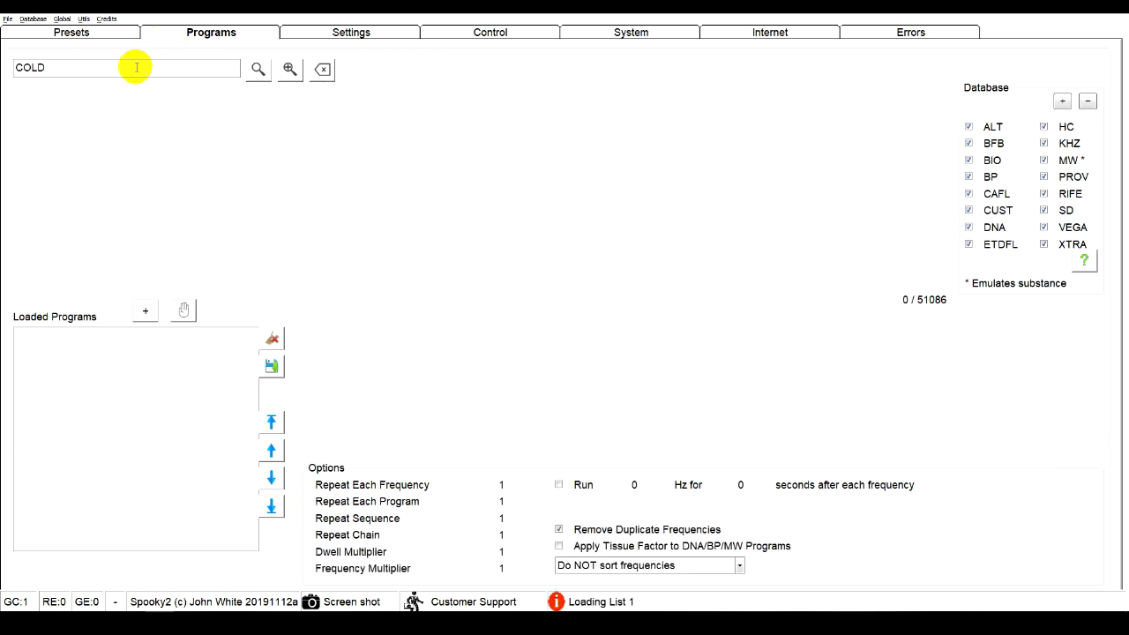
pyautogui.click(258, 69)
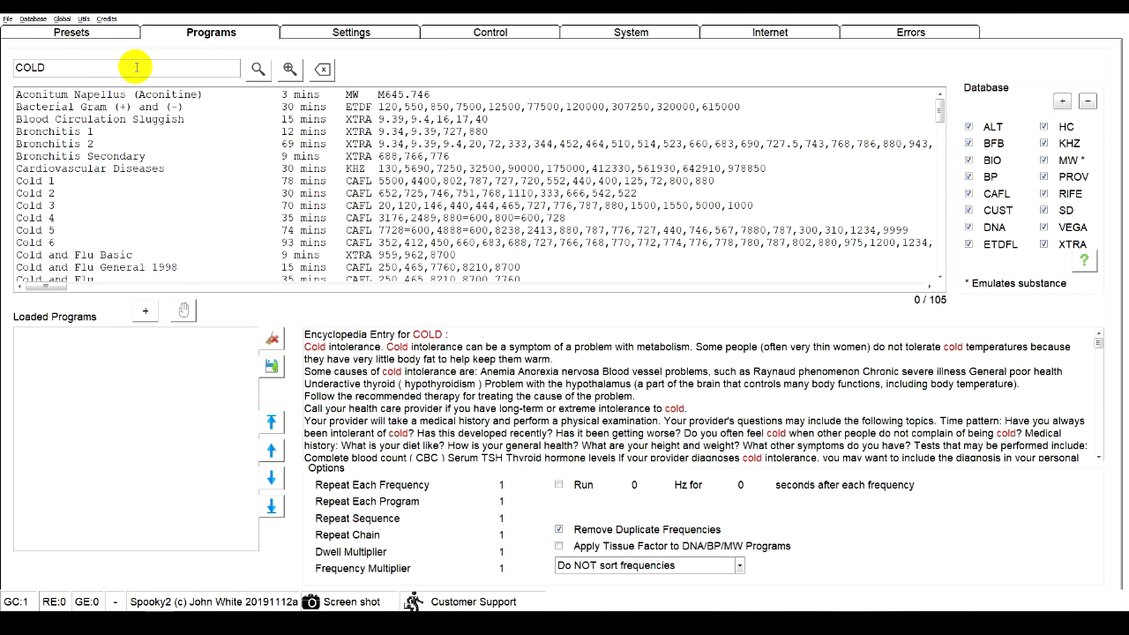
pyautogui.moveTo(143, 254)
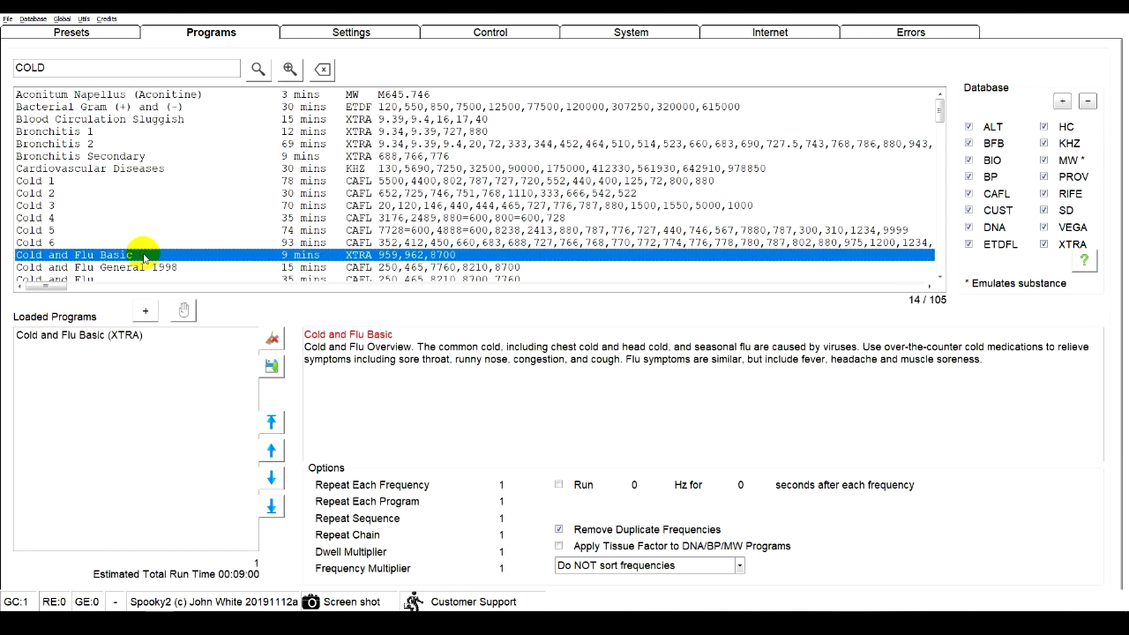
pyautogui.click(490, 32)
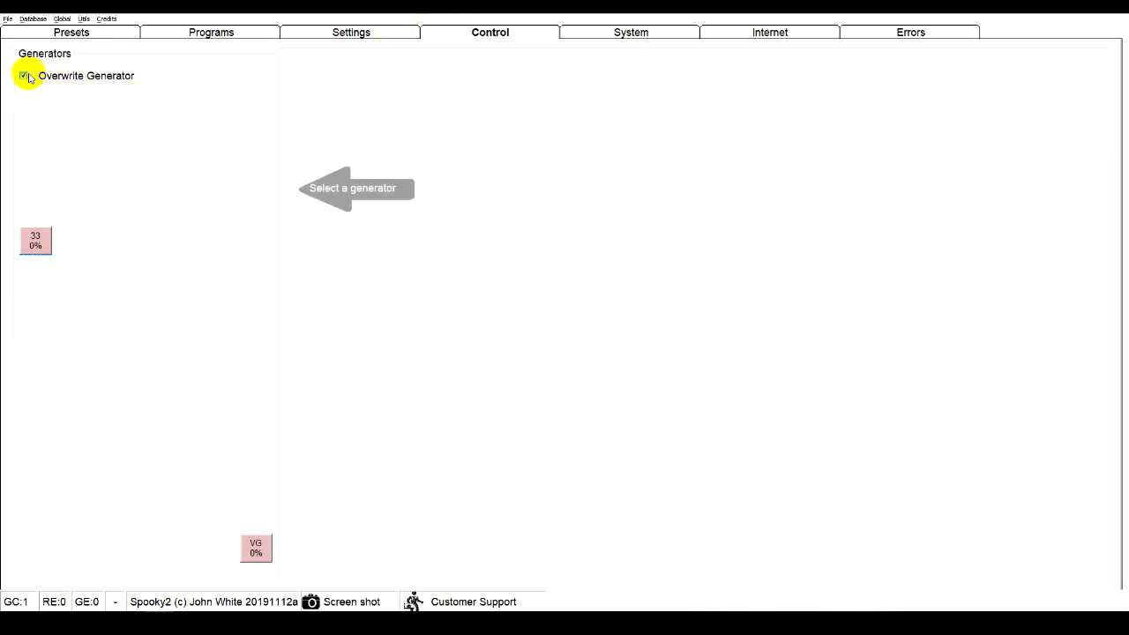
# Step: Overwrite generator 33 and run the optimise scan on Cold and Flu Basic
pyautogui.click(35, 240)
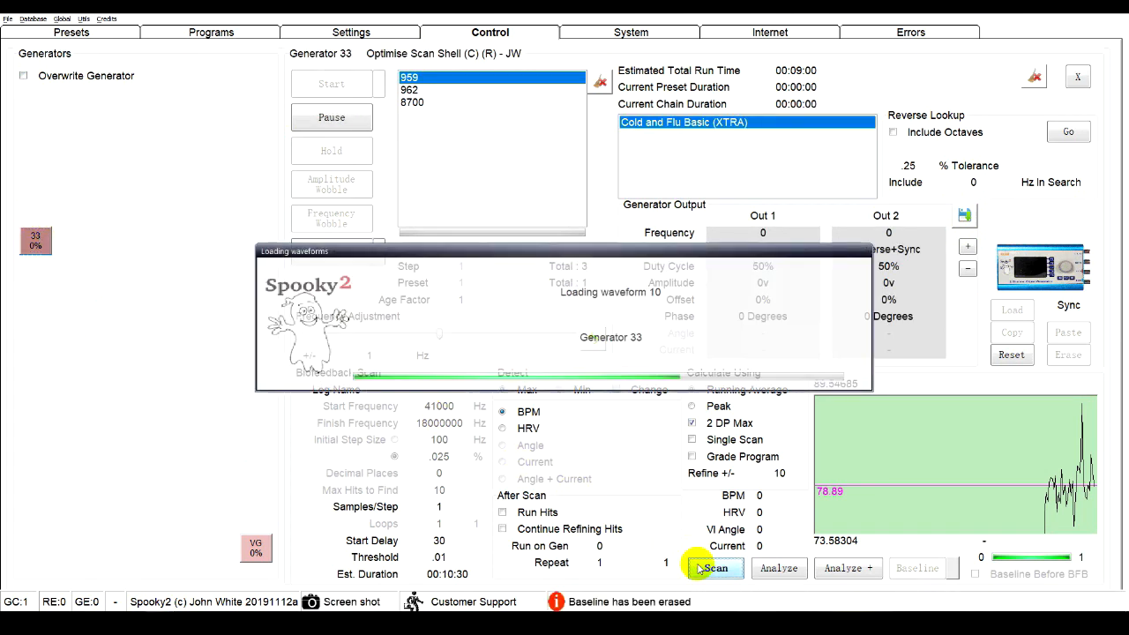
pyautogui.click(715, 568)
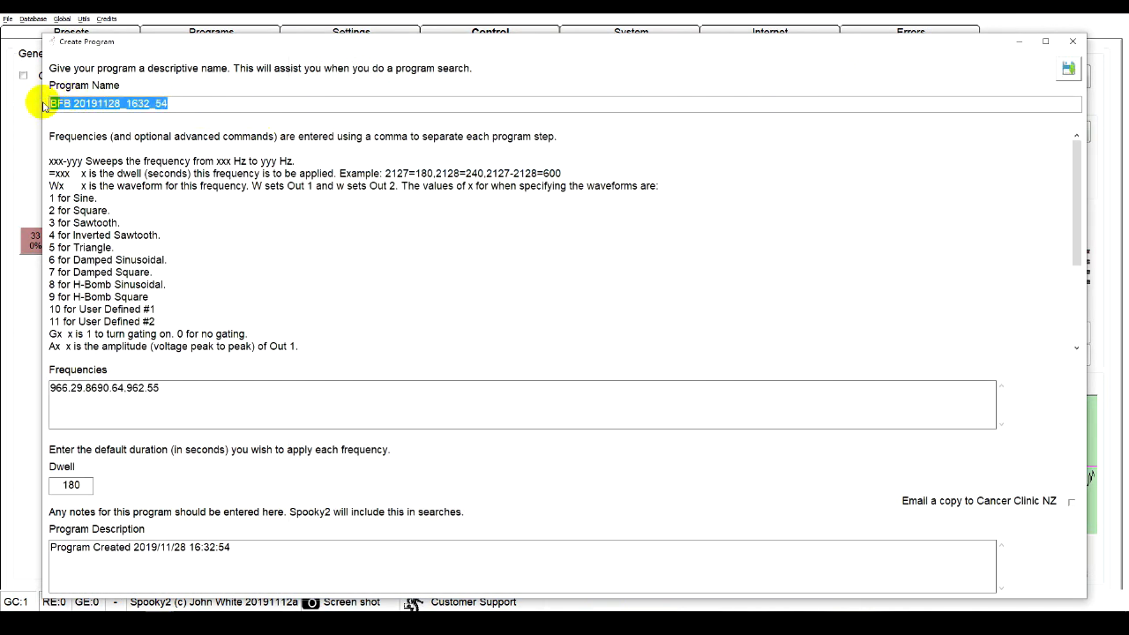
# Step: Name the program 'Jack Cold Optimise Scan', save it and return to Presets
pyautogui.write('Ja')
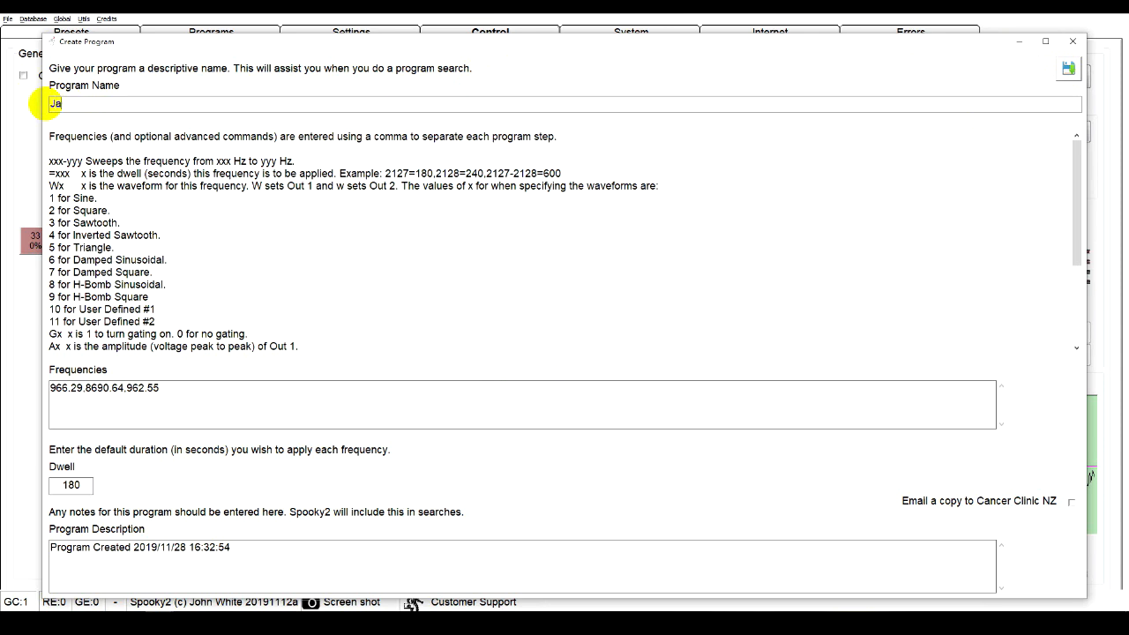
pyautogui.write('ck Co')
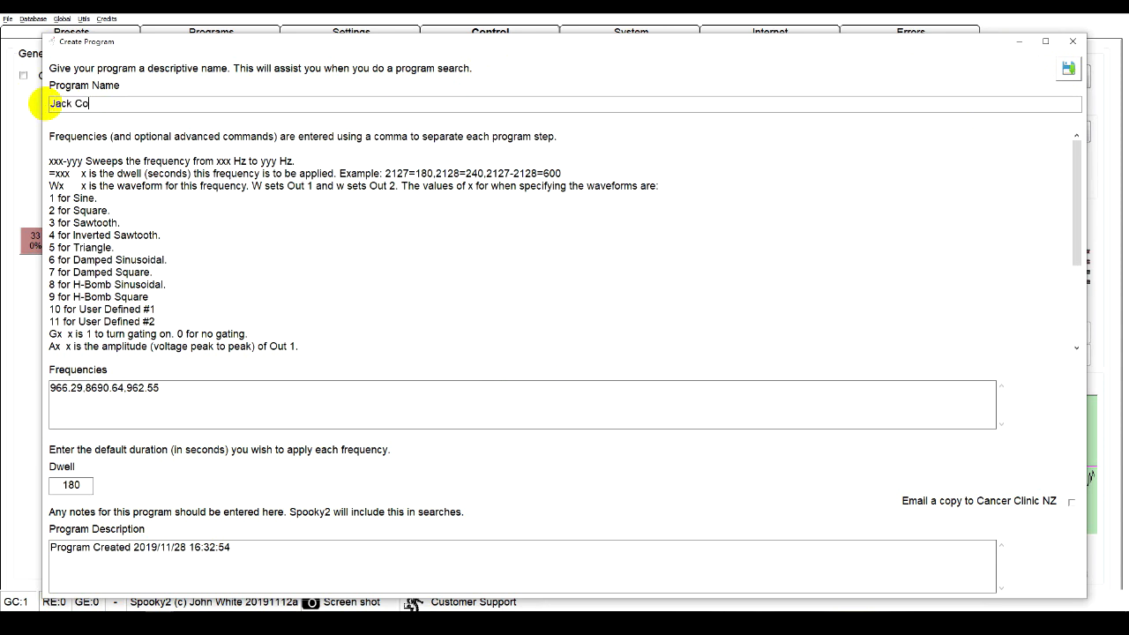
pyautogui.write('ld O')
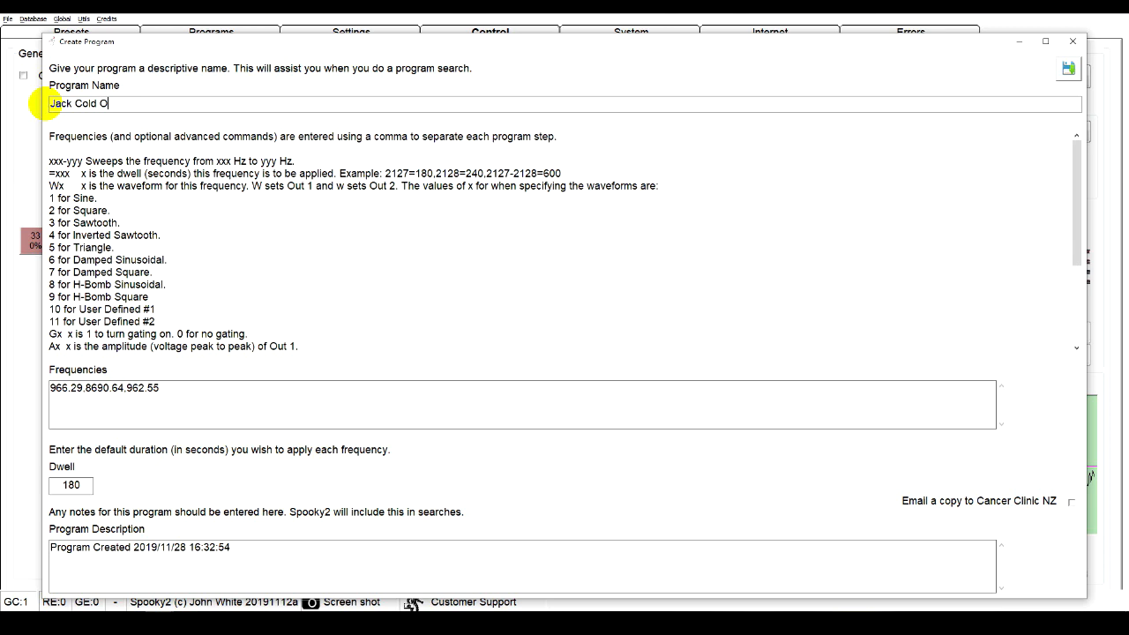
pyautogui.write('ptimise')
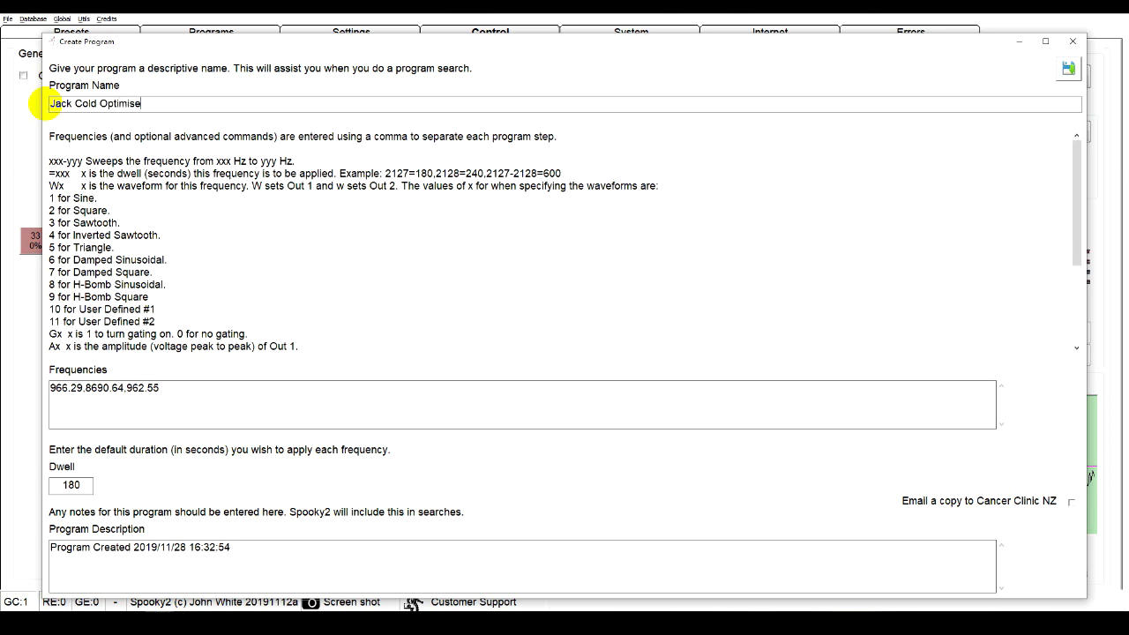
pyautogui.write('Scan')
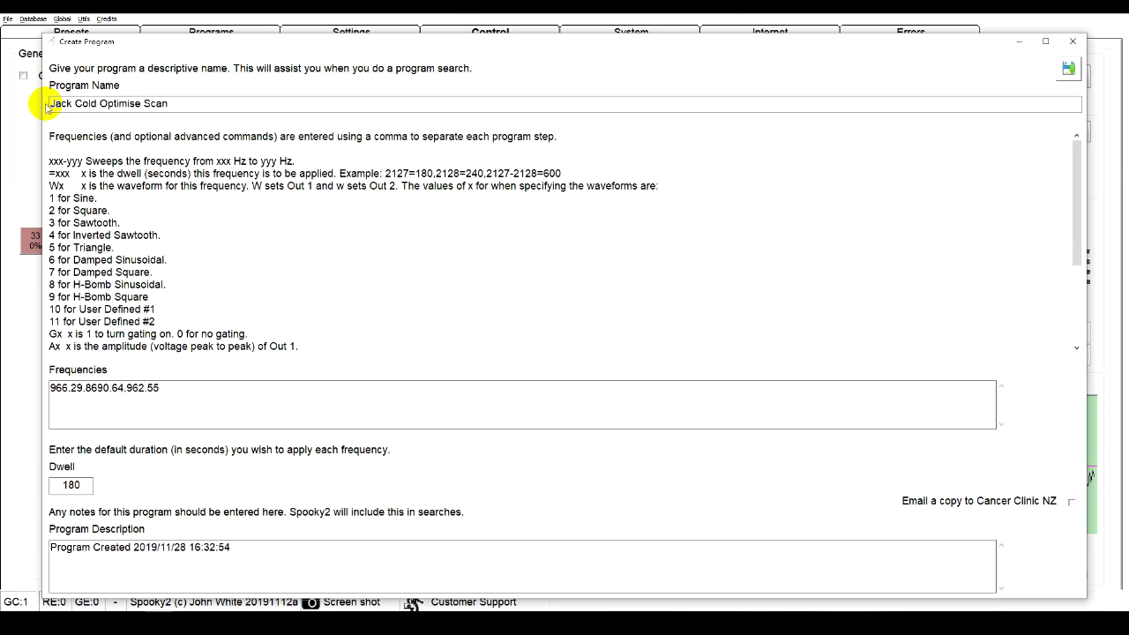
pyautogui.click(1068, 69)
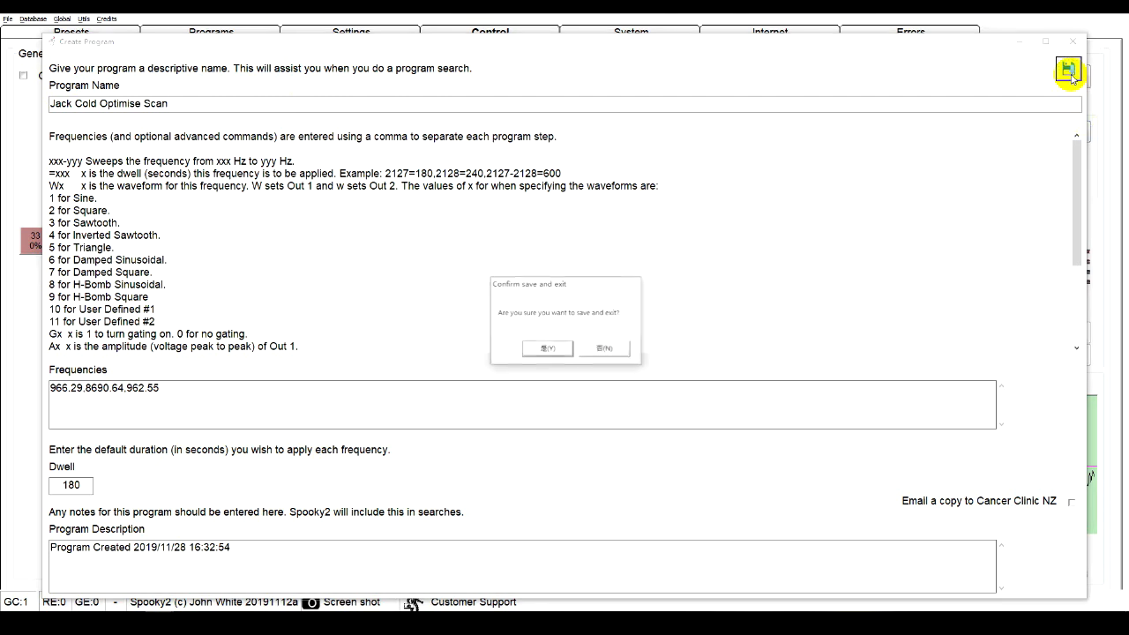
pyautogui.click(547, 348)
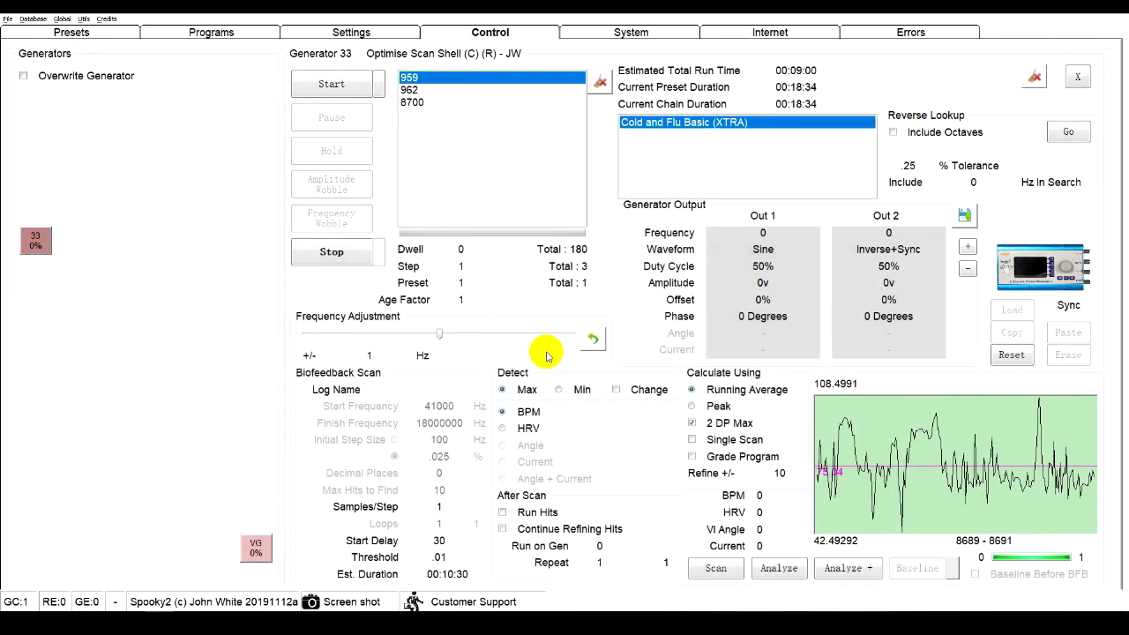
pyautogui.click(71, 31)
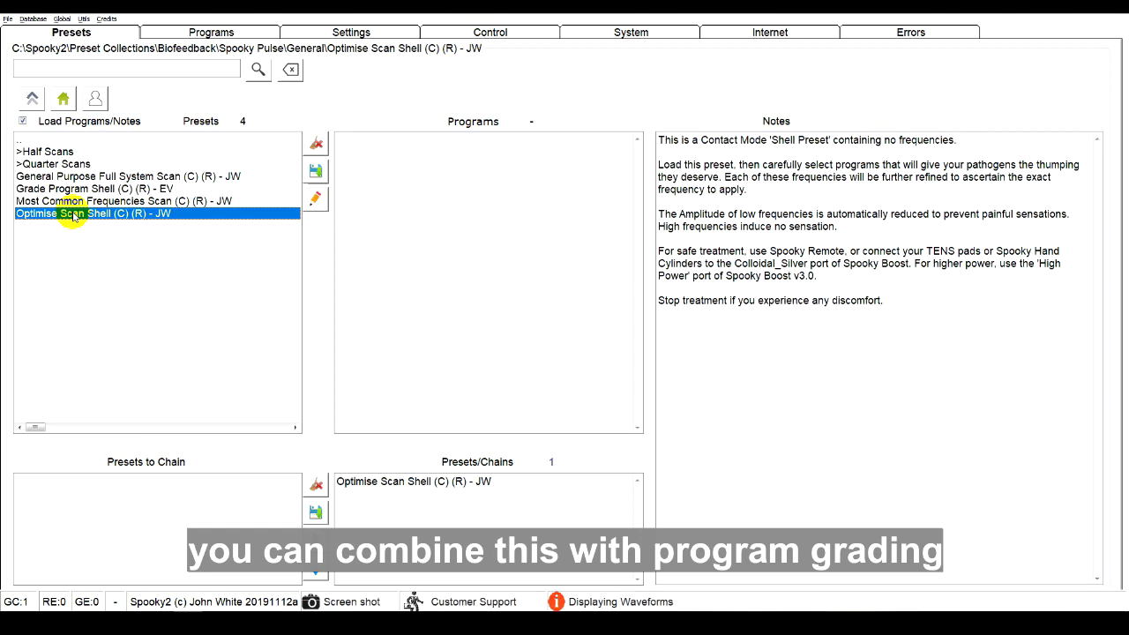
# Step: Filter programs to the BFB database only, load Jack Cold Grade Scan, then go to Control
pyautogui.click(211, 32)
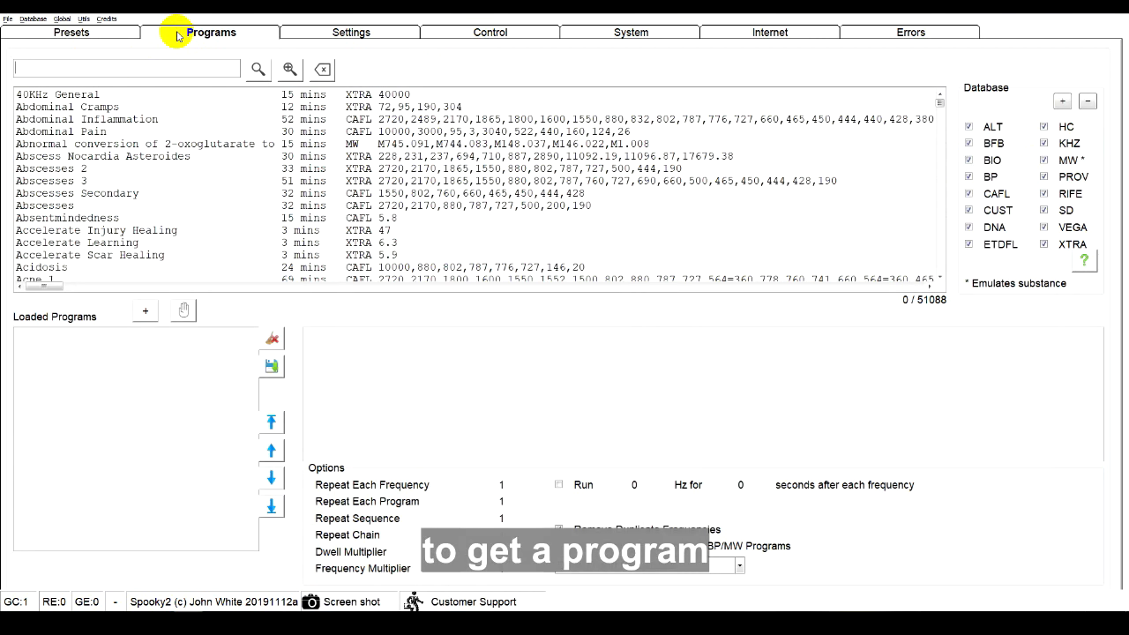
pyautogui.click(1087, 101)
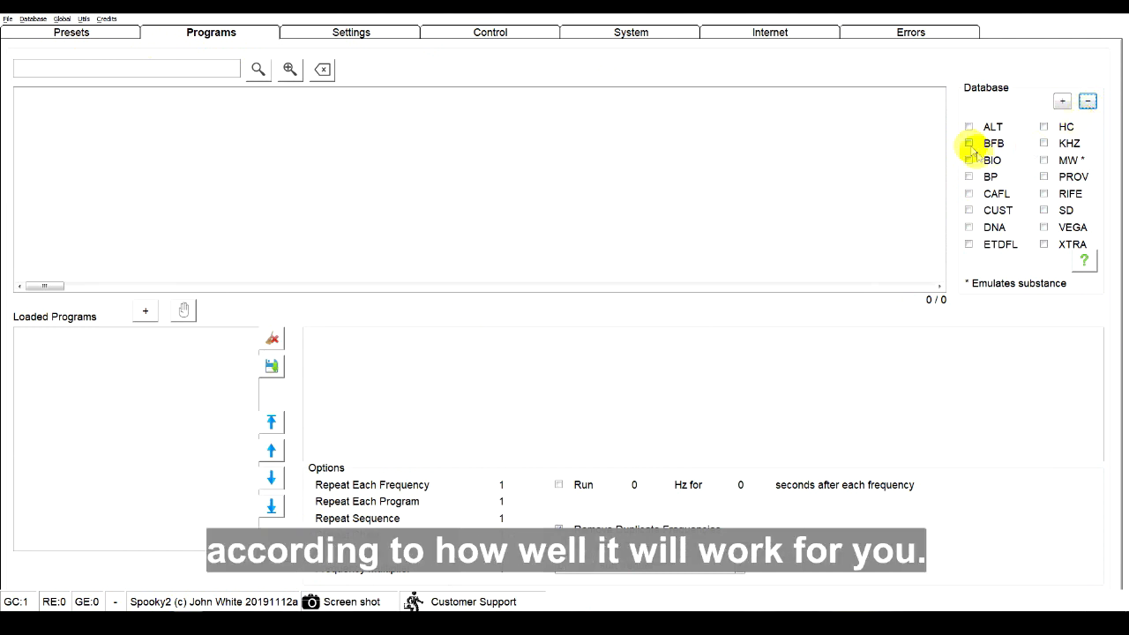
pyautogui.click(970, 143)
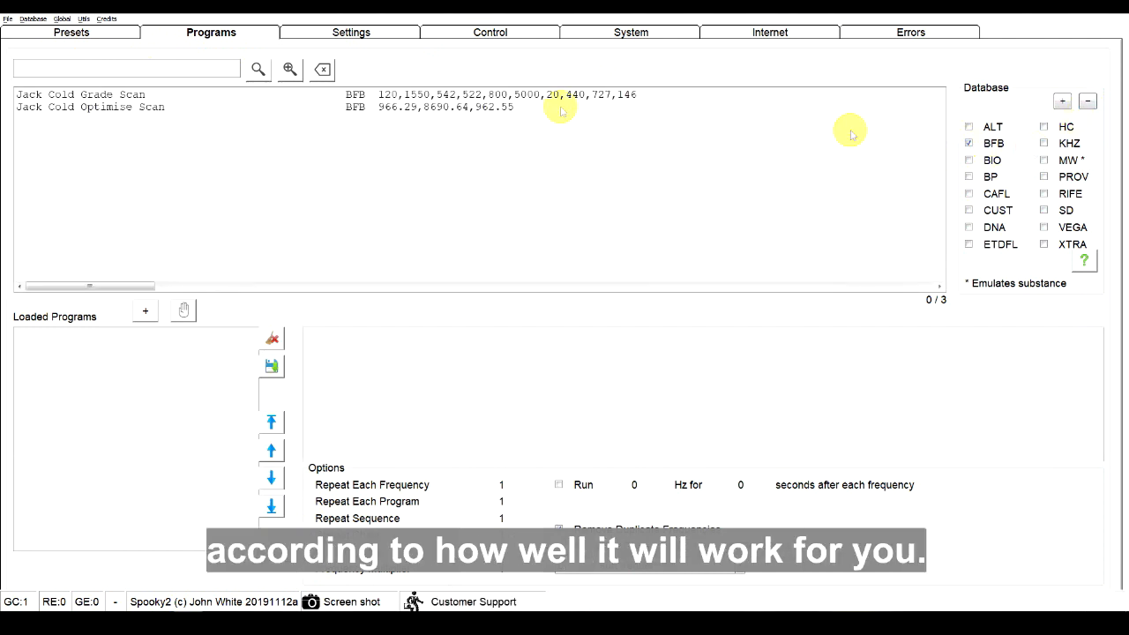
pyautogui.click(85, 95)
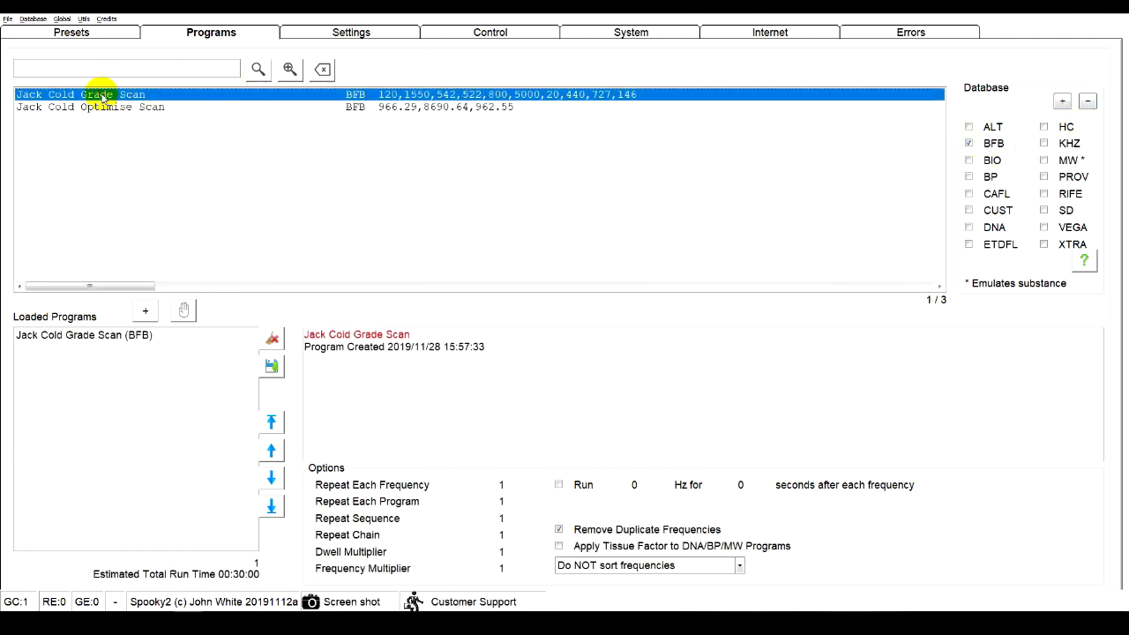
pyautogui.click(491, 31)
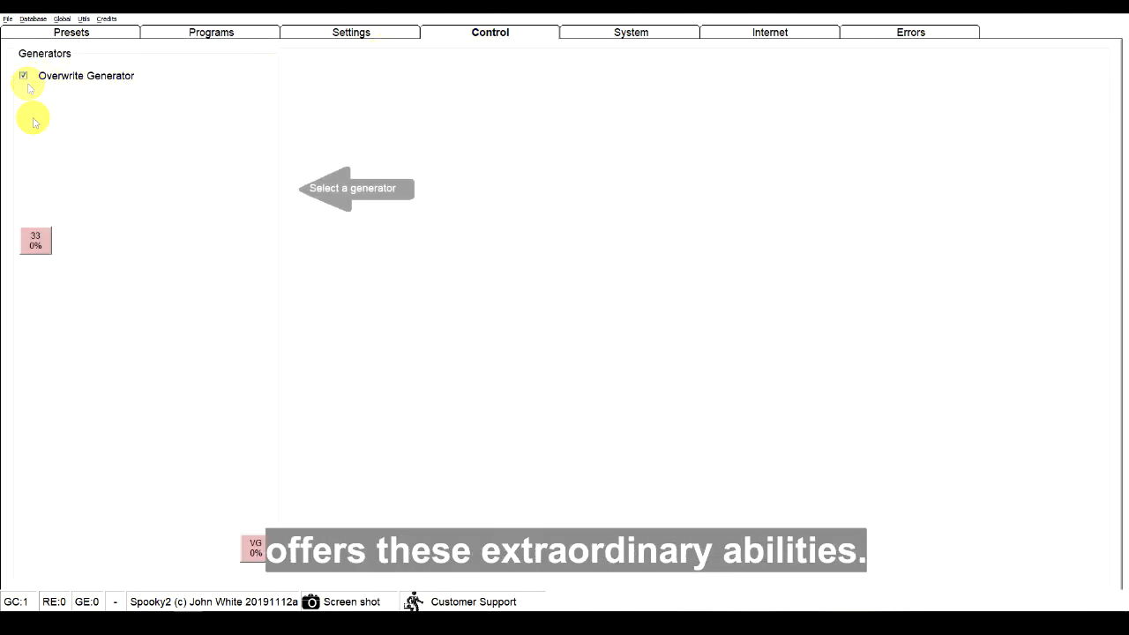
# Step: Send Jack Cold Grade Scan to generator 33 and run an optimise scan on its frequencies
pyautogui.click(35, 240)
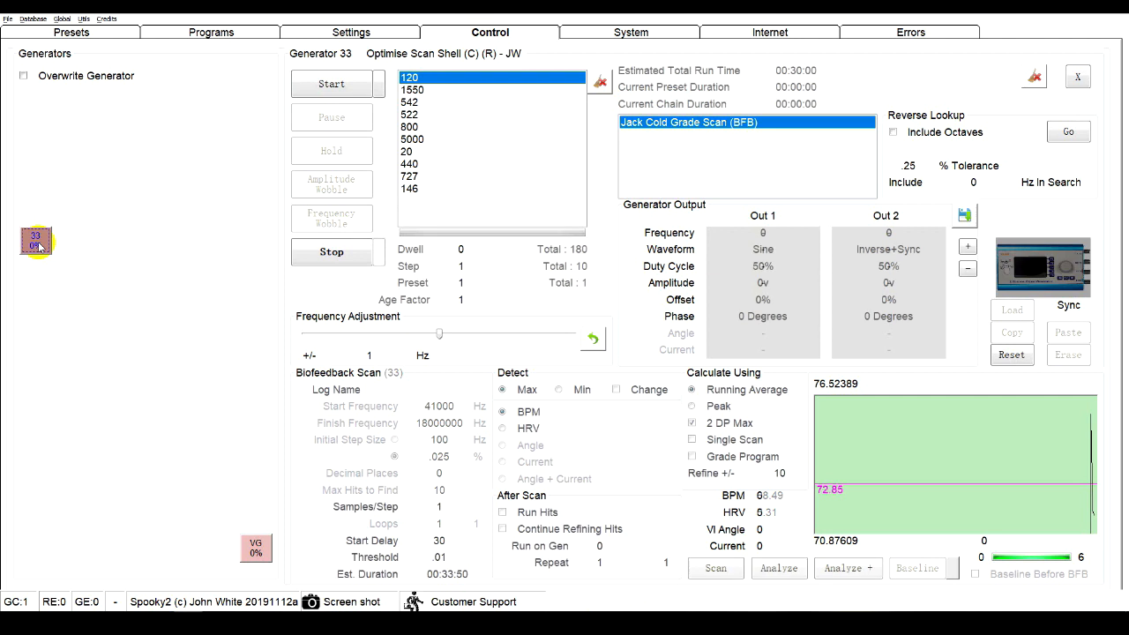
pyautogui.click(716, 568)
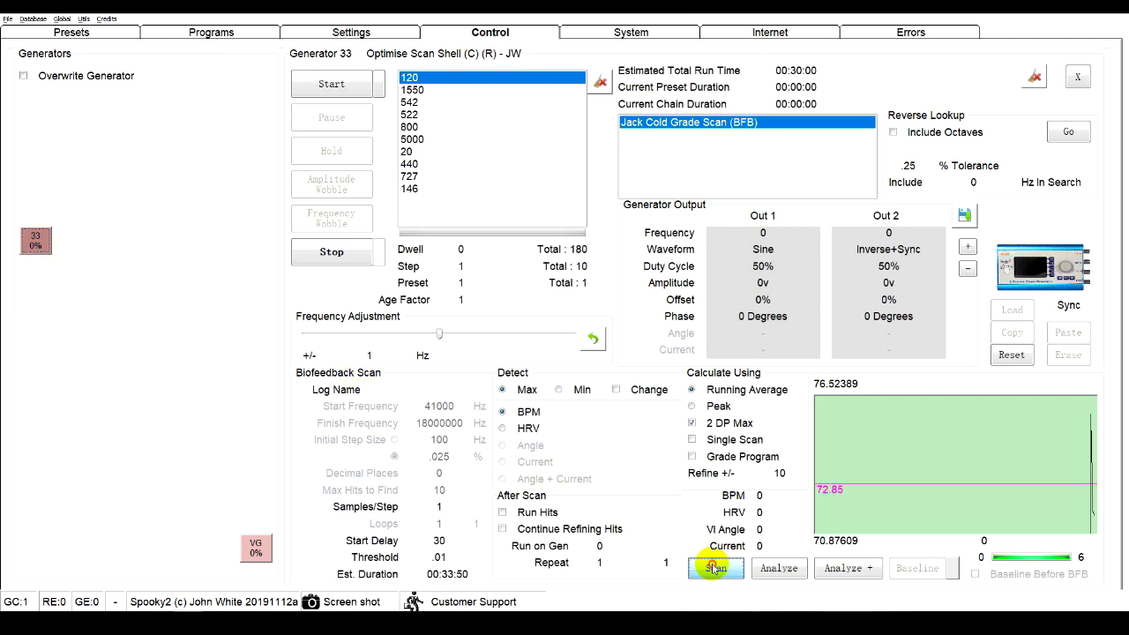
pyautogui.click(716, 568)
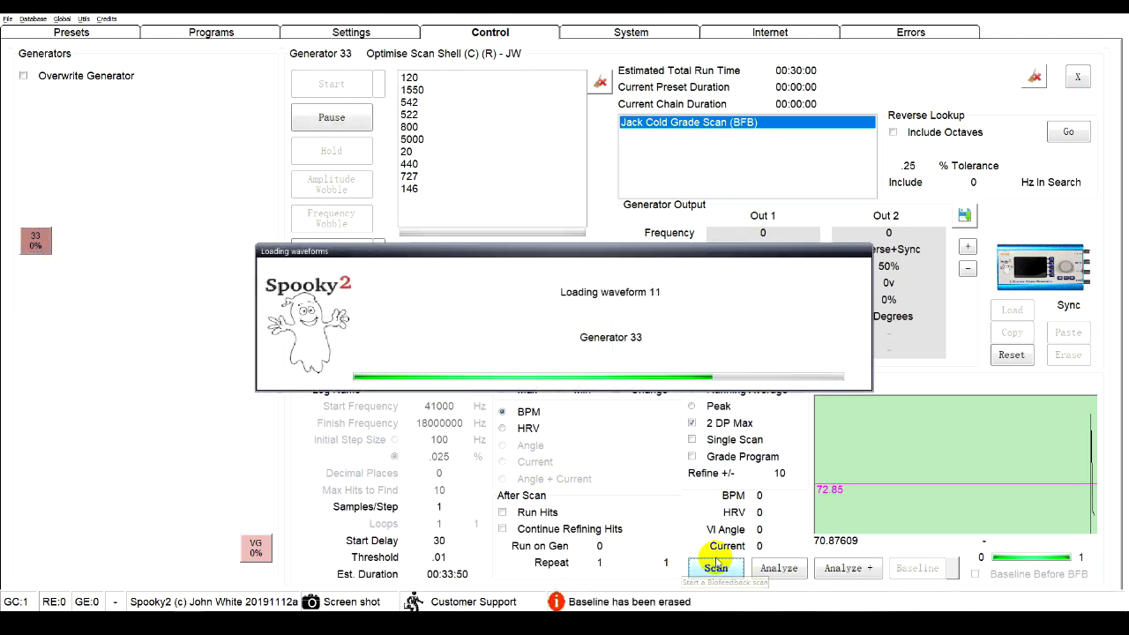
pyautogui.click(717, 568)
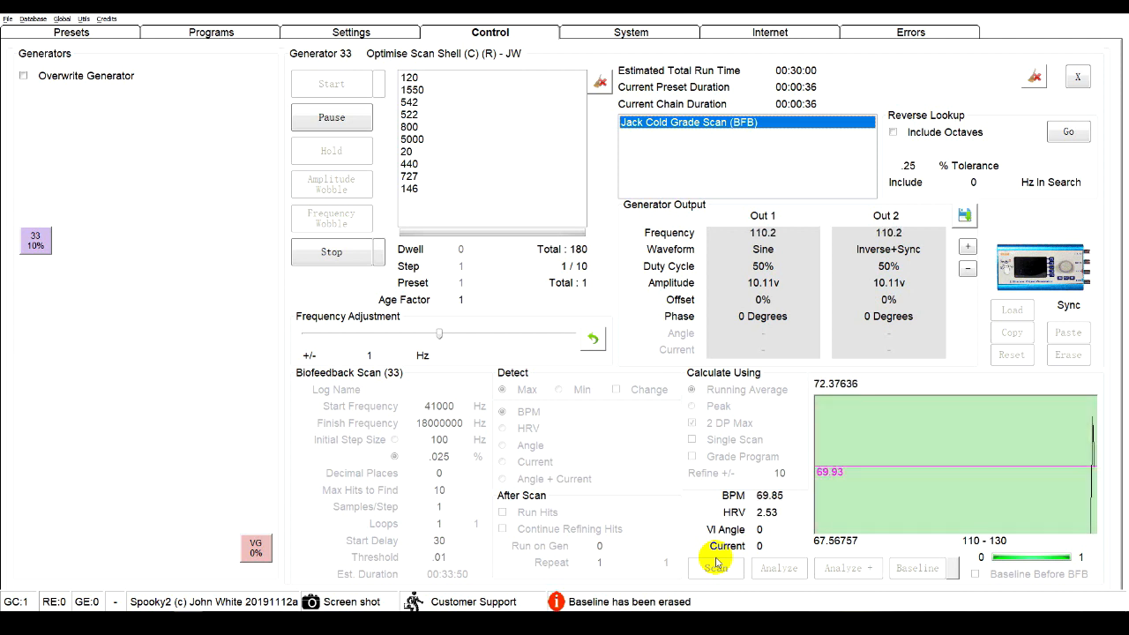
pyautogui.click(715, 568)
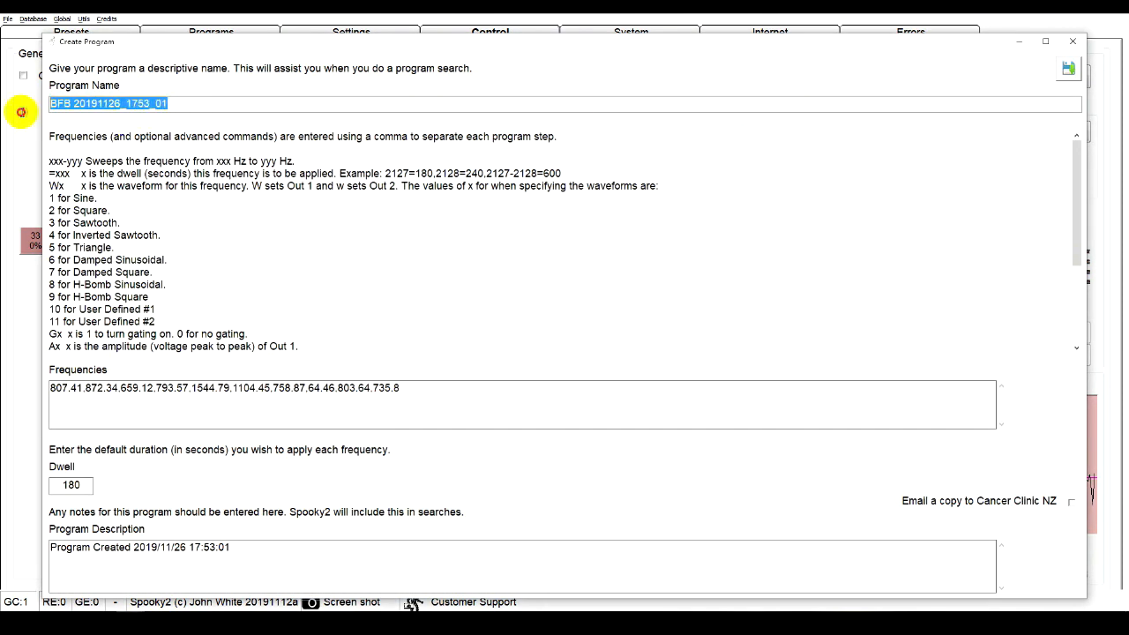
# Step: Name the new program 'Jack Cold Grade plus Optimise' and save it, confirming Yes
pyautogui.write('Jack C')
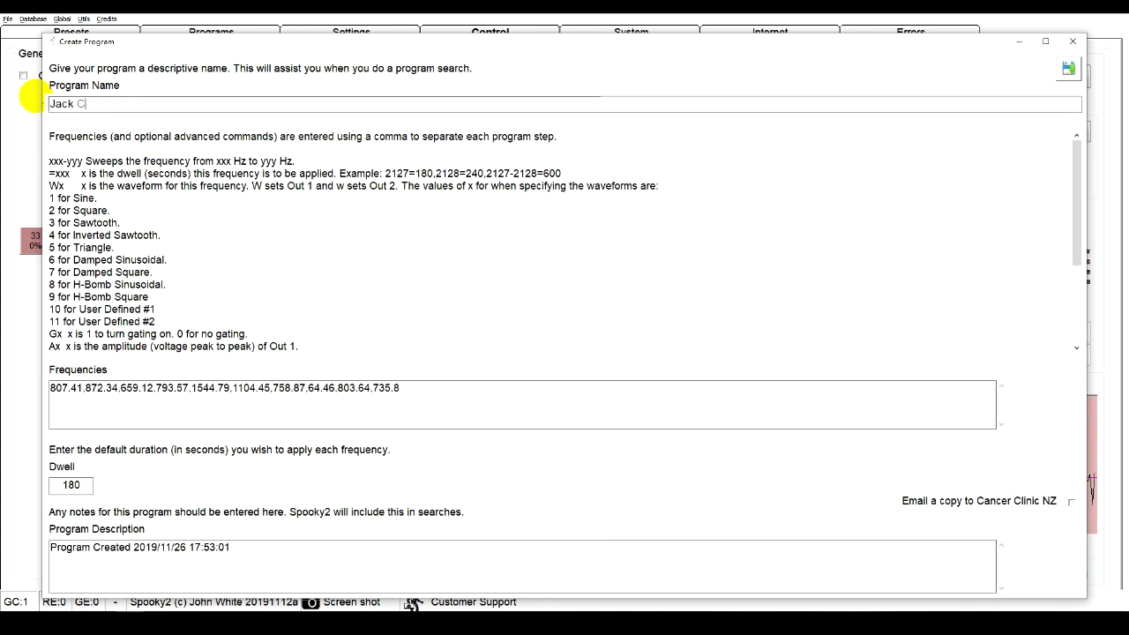
pyautogui.write('Cold Grade plus')
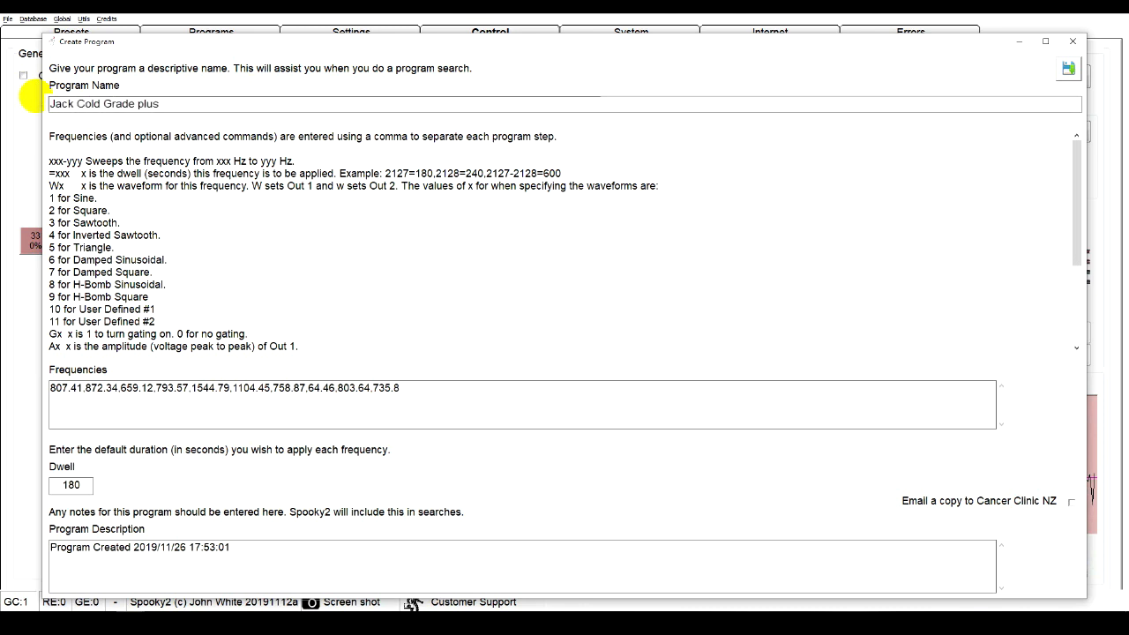
pyautogui.click(1068, 69)
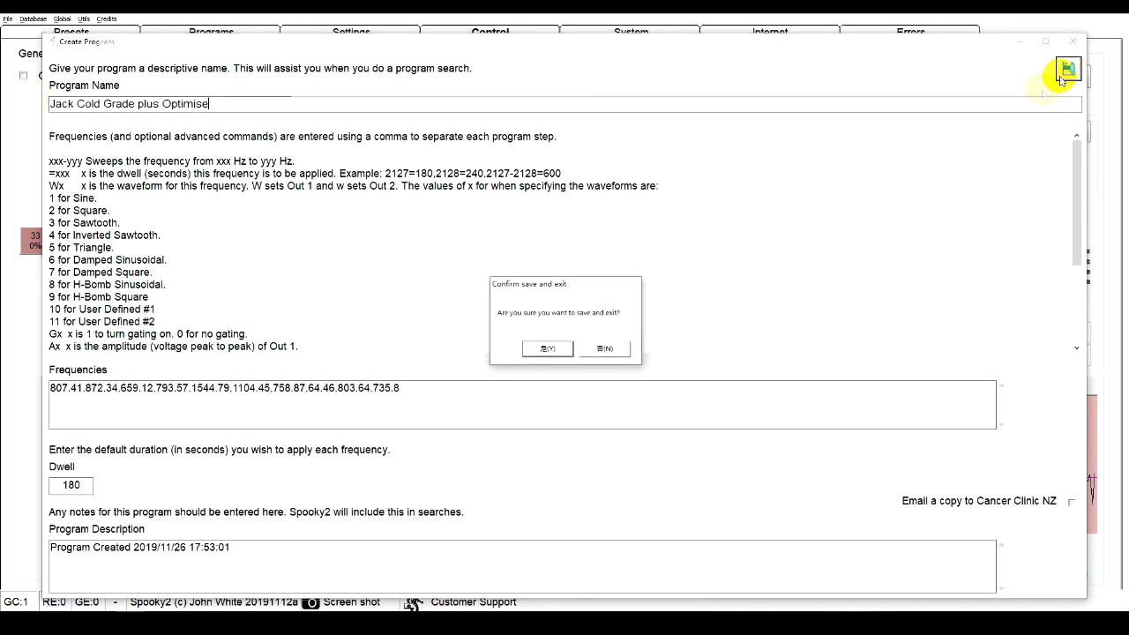
pyautogui.click(547, 349)
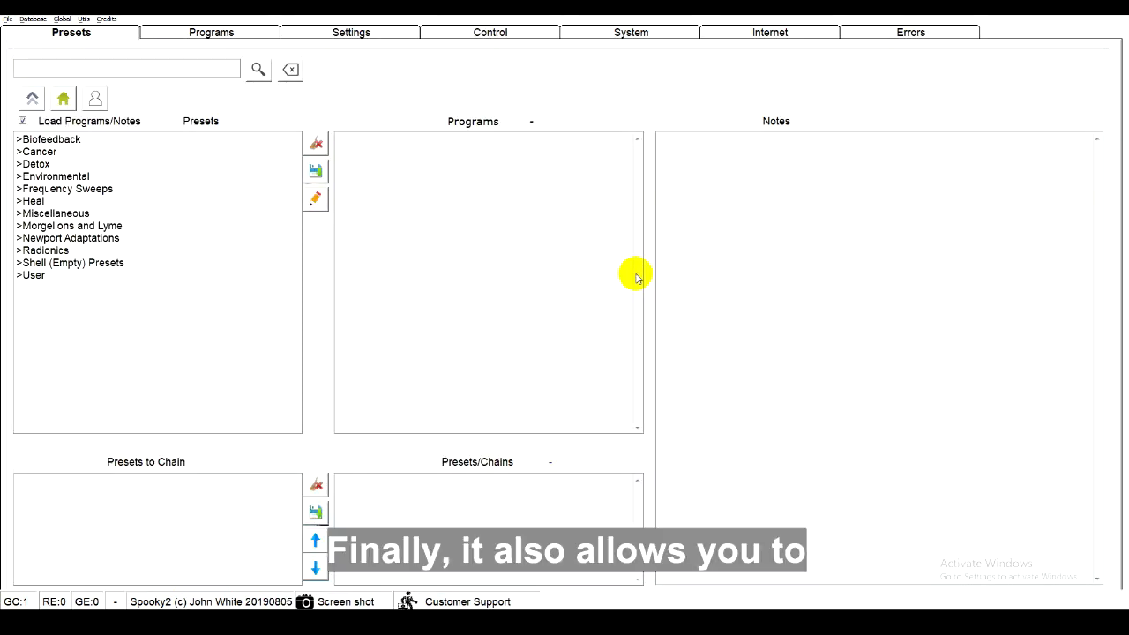
# Step: Check the Spooky Pulse under Connected Hardware, then start live BPM and HRV readings on generator 7
pyautogui.click(632, 32)
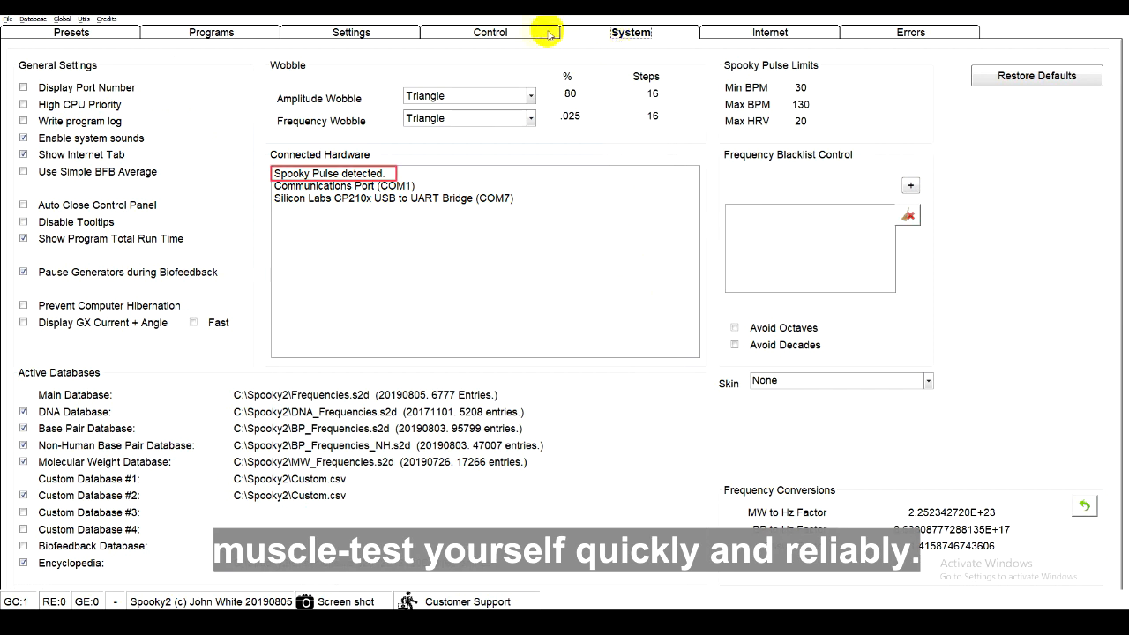
pyautogui.click(491, 32)
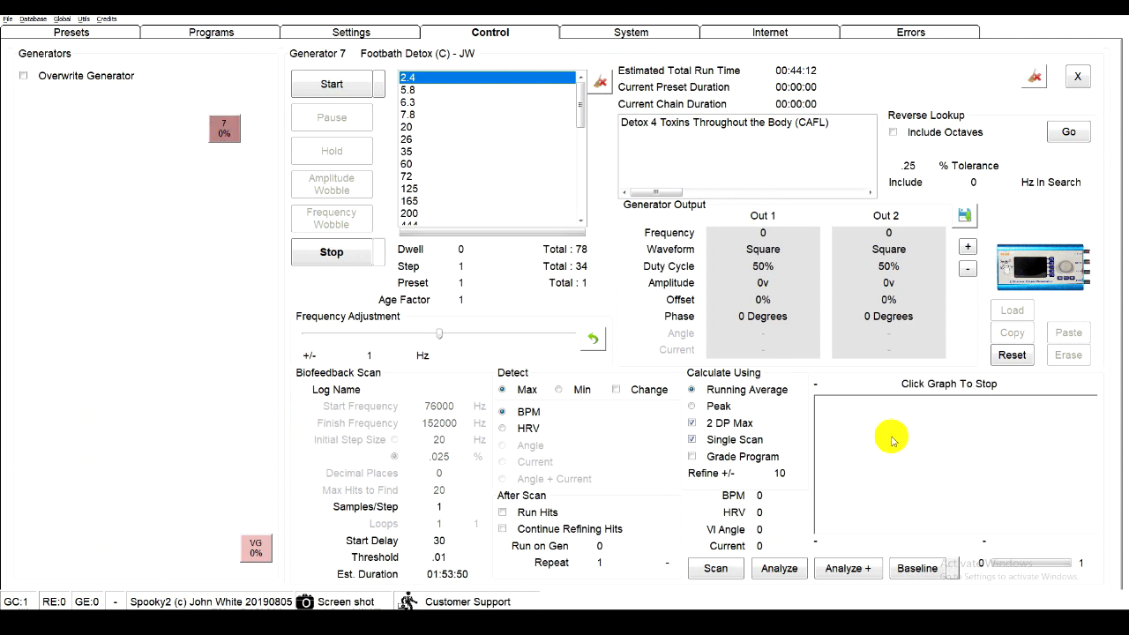
pyautogui.click(717, 568)
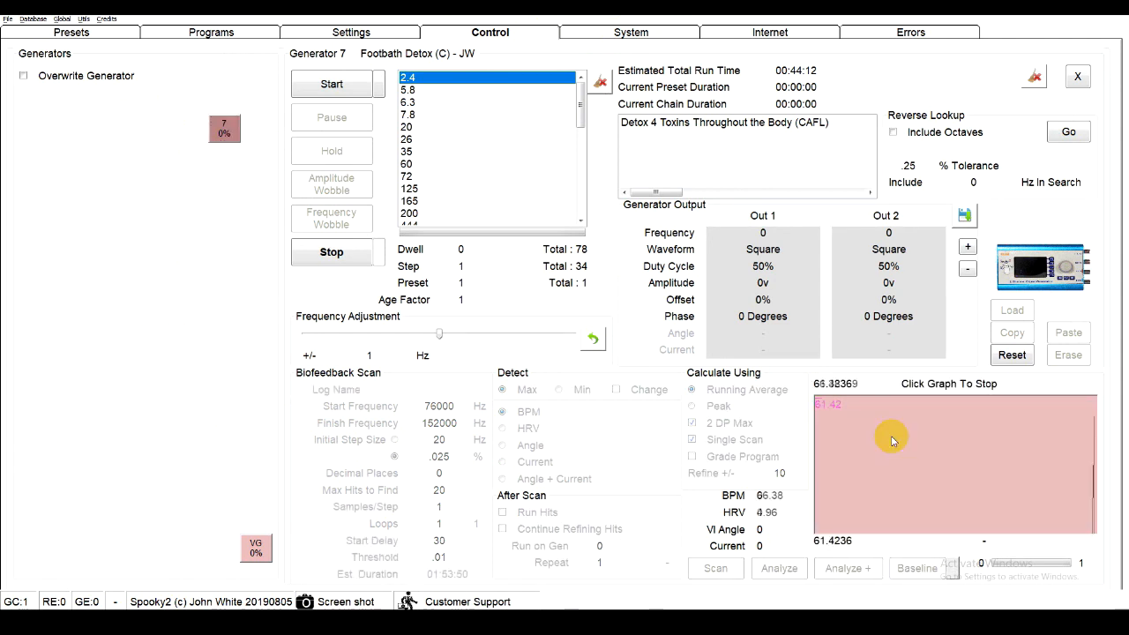